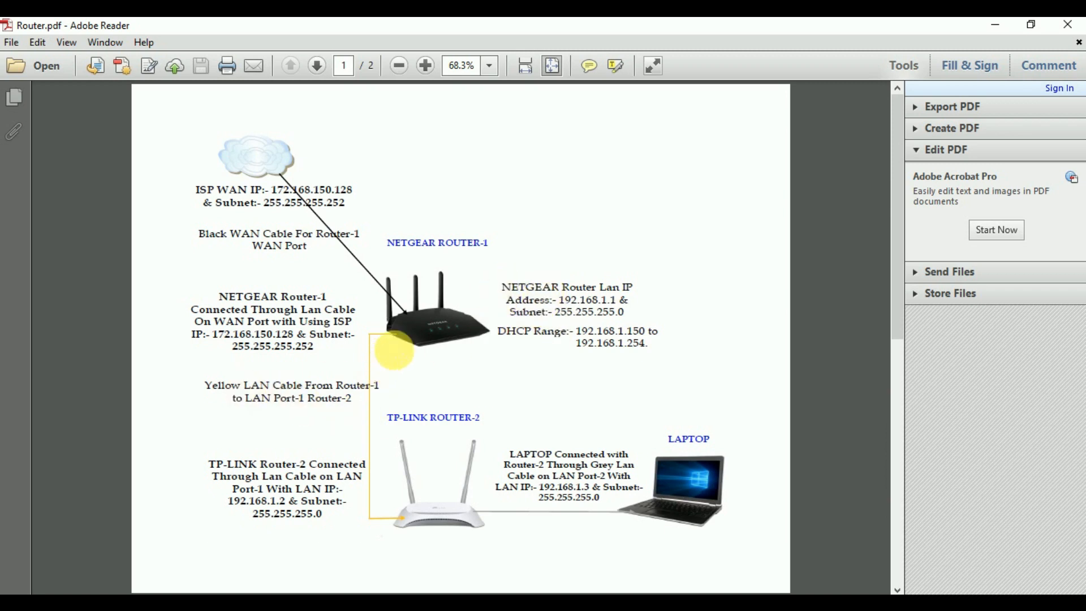
pyautogui.moveTo(411, 523)
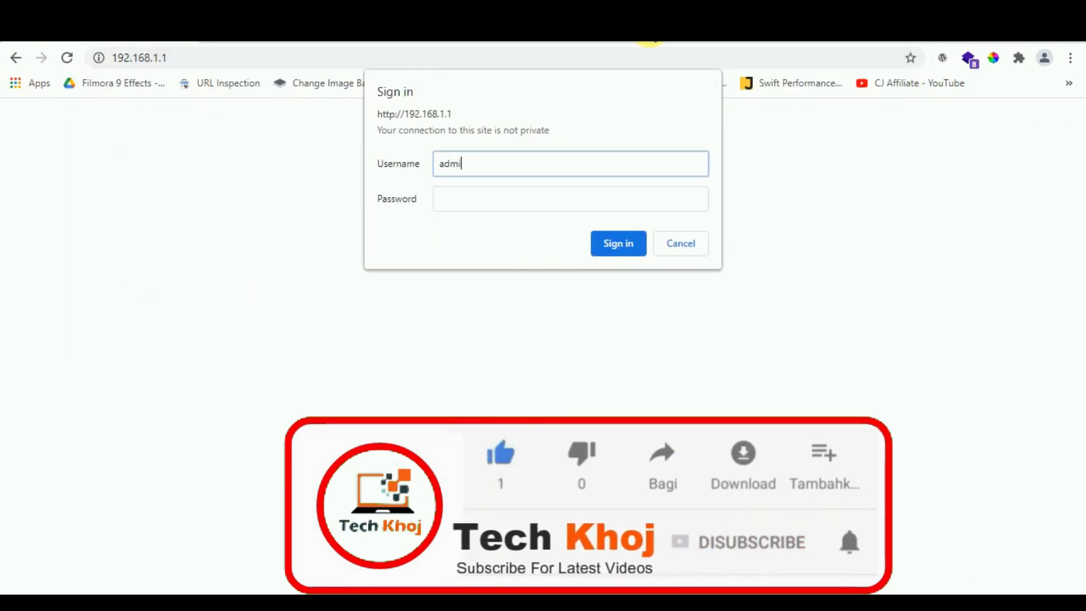
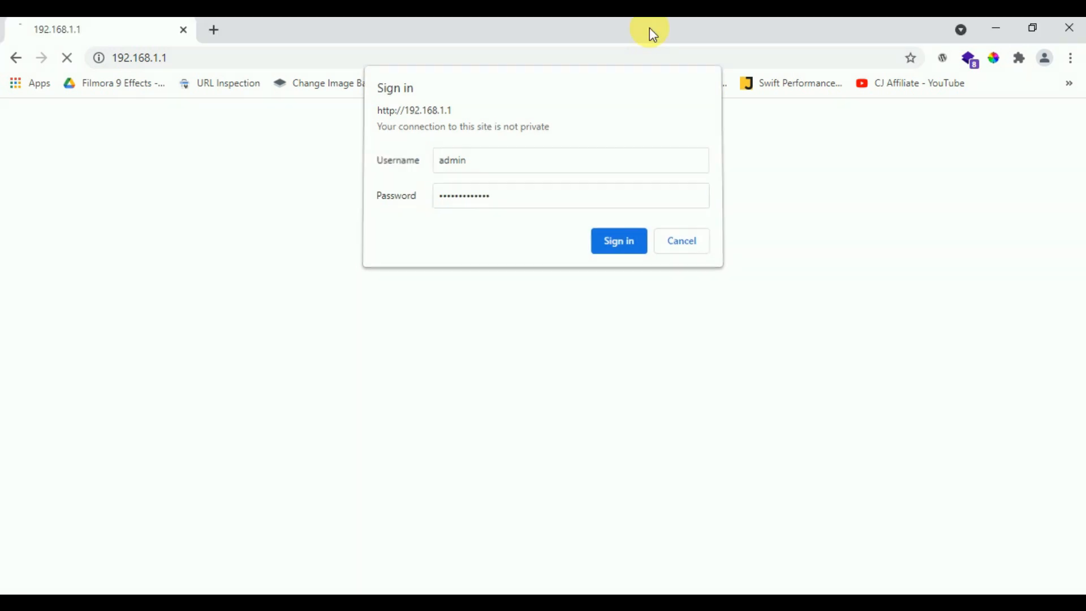
pyautogui.click(618, 240)
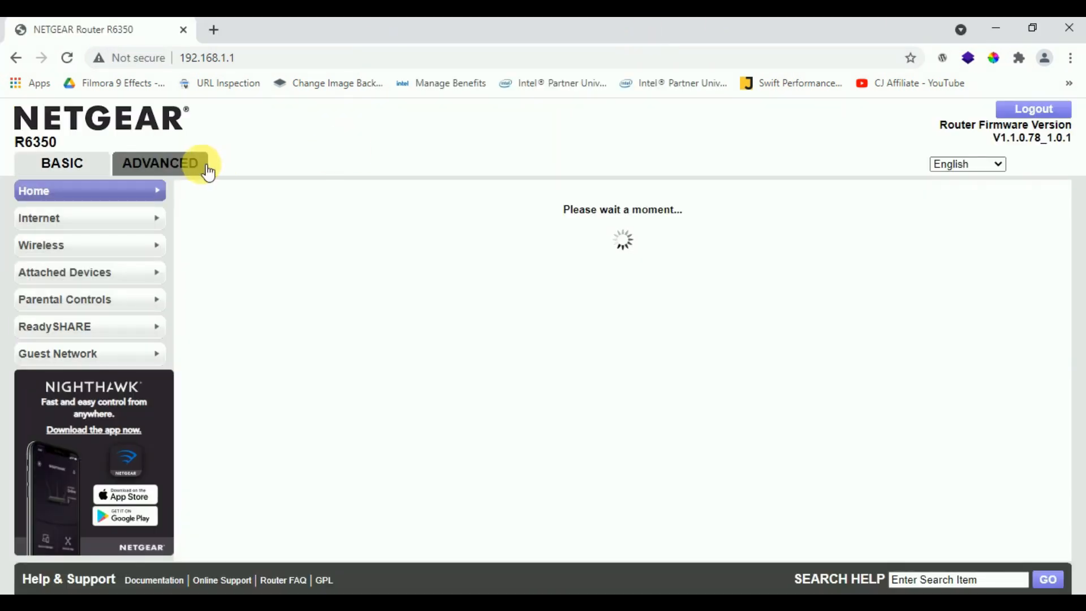
pyautogui.click(160, 163)
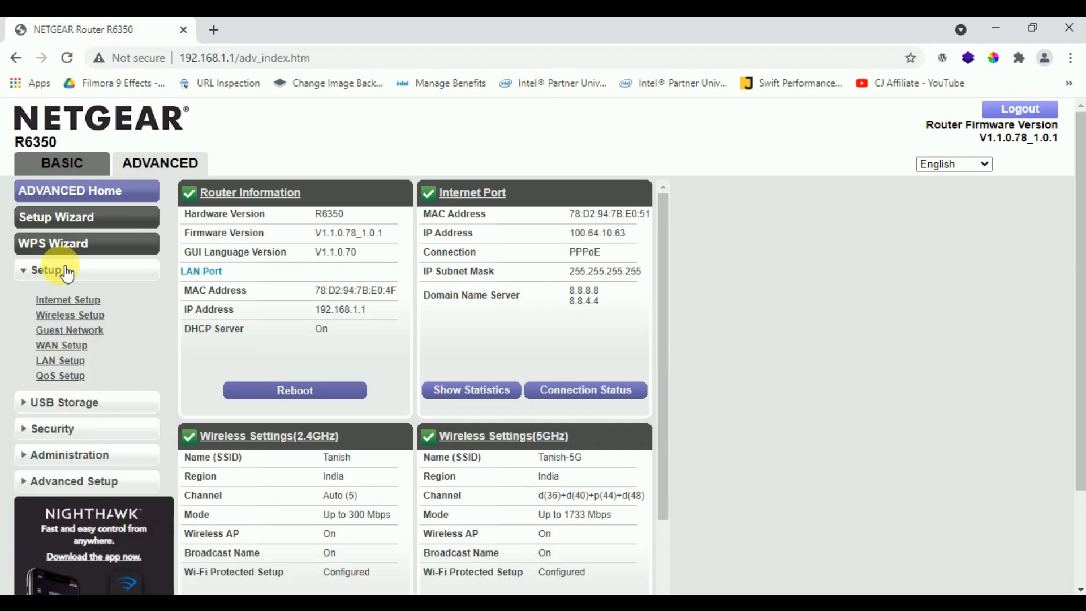
# - View LAN Setup showing IP 192.168.1.1 and DHCP range 192.168.1.150–254
pyautogui.click(60, 360)
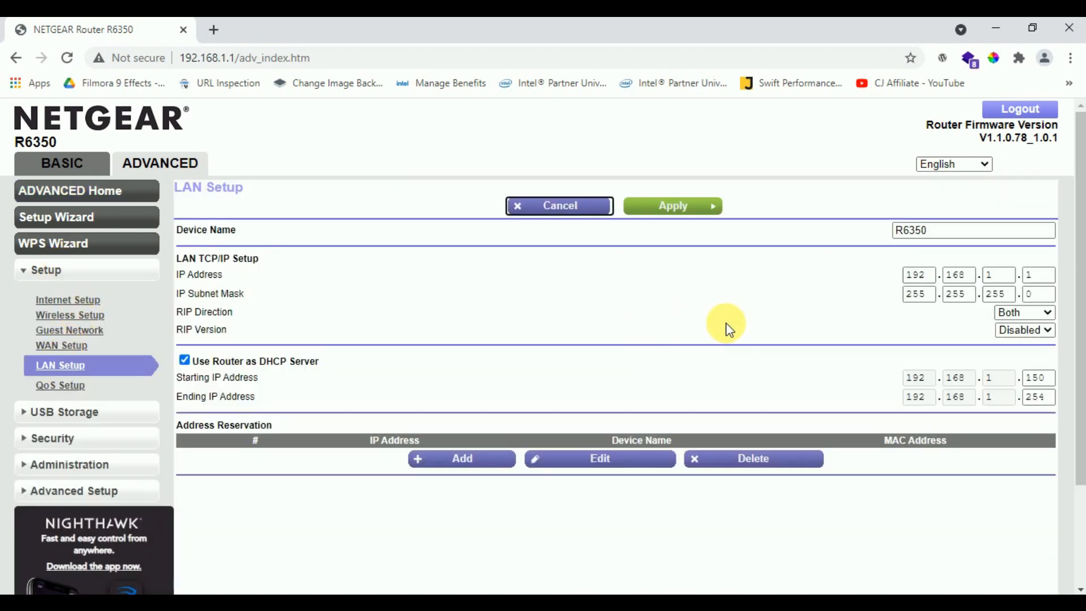
pyautogui.moveTo(876, 310)
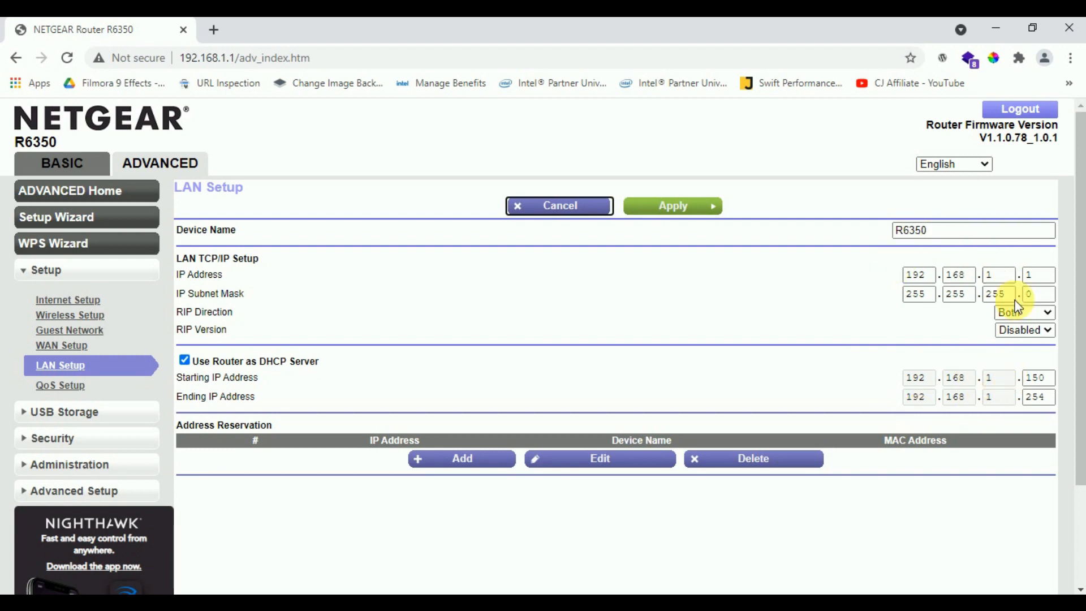
pyautogui.moveTo(911, 199)
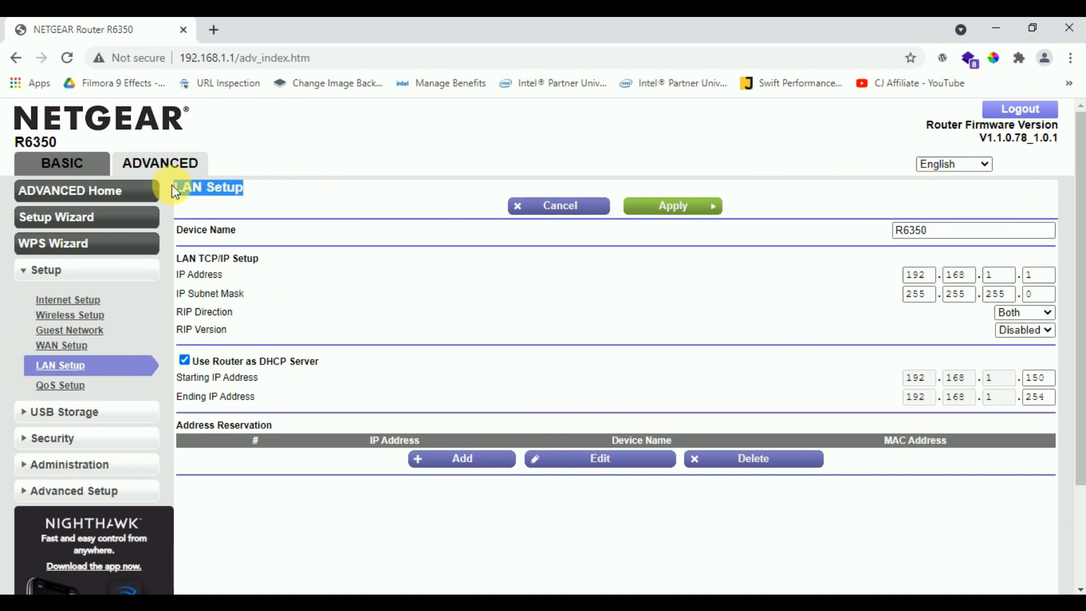
pyautogui.moveTo(83, 300)
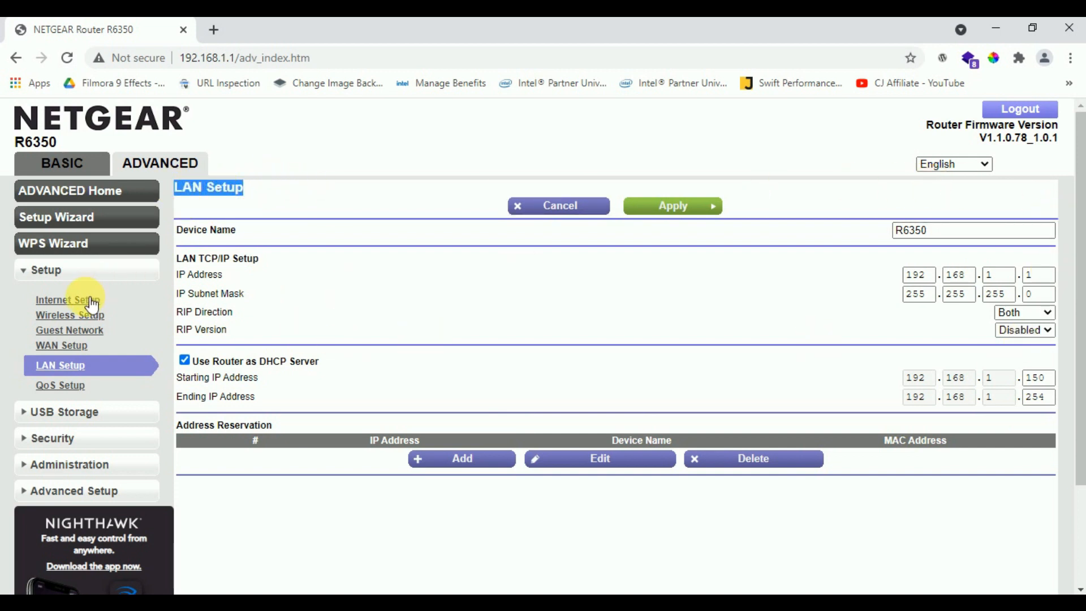
# - Review the PPPoE Internet Setup with DNS 8.8.8.8/8.8.4.4, then log out of the NETGEAR router
pyautogui.click(67, 300)
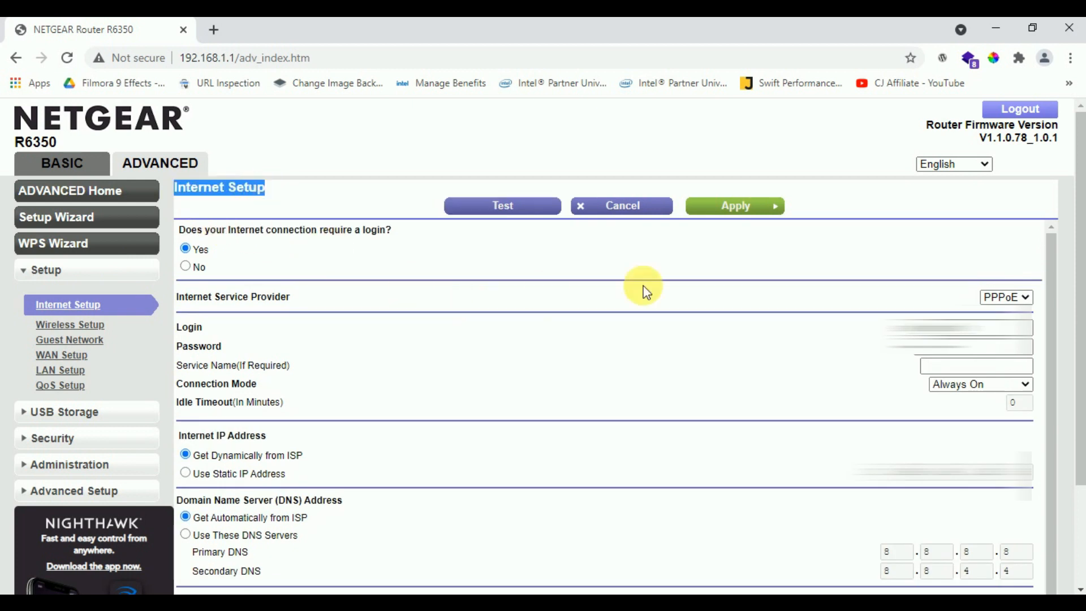
pyautogui.moveTo(789, 506)
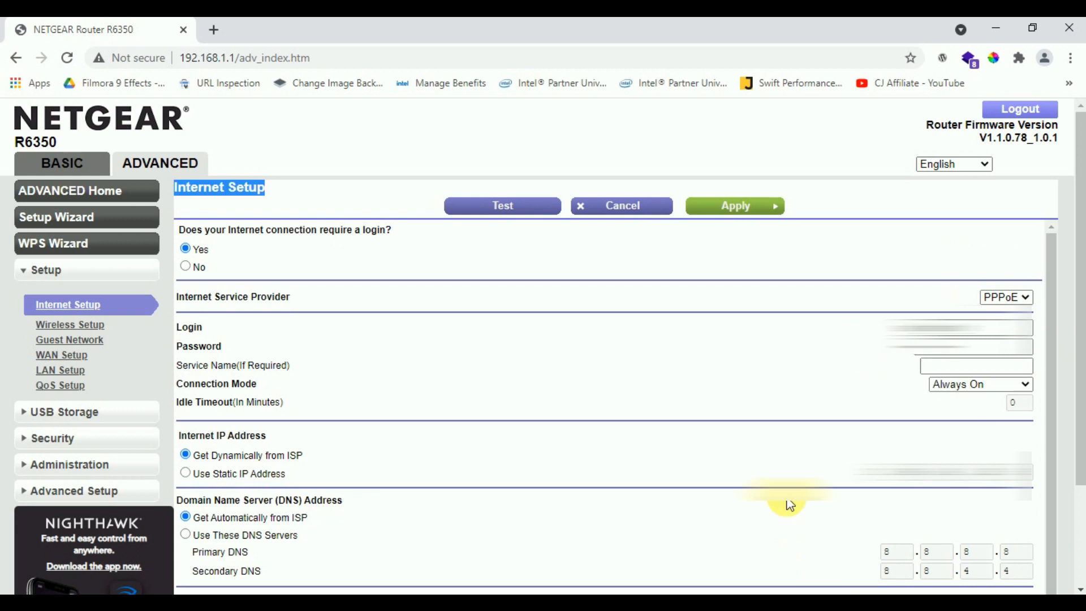
pyautogui.moveTo(330, 414)
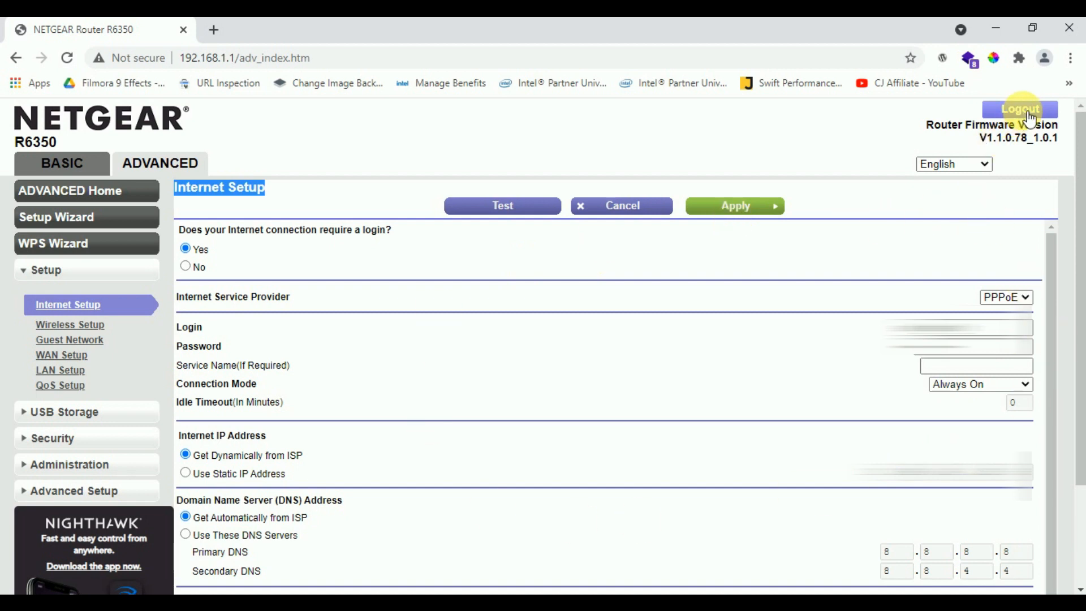
pyautogui.click(1020, 109)
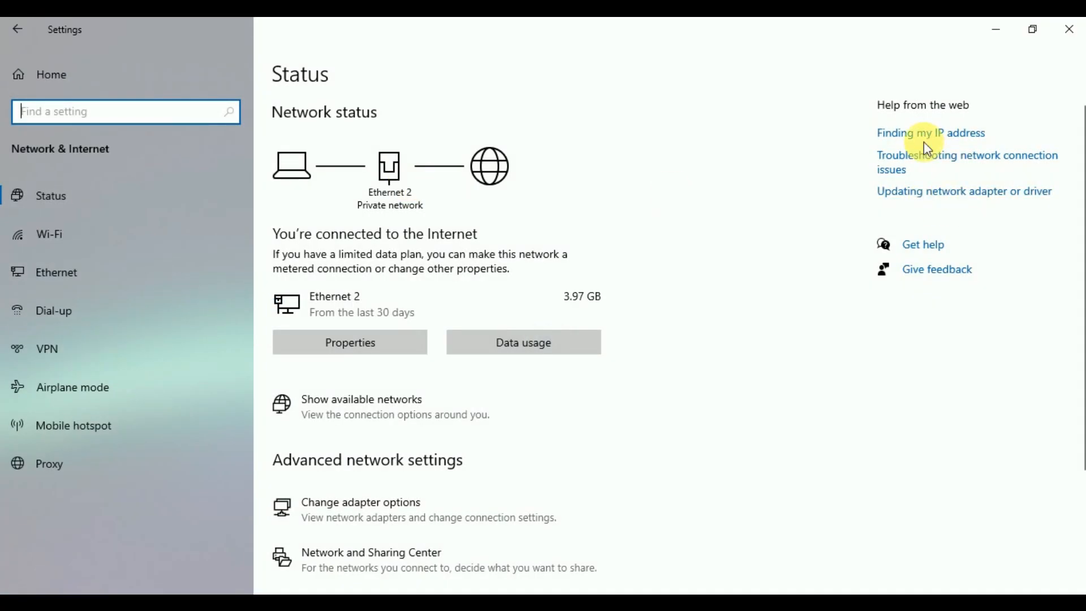
# - Check Ethernet 2 details show static IP 192.168.1.3 with gateway 192.168.1.1, then close Settings
pyautogui.click(55, 273)
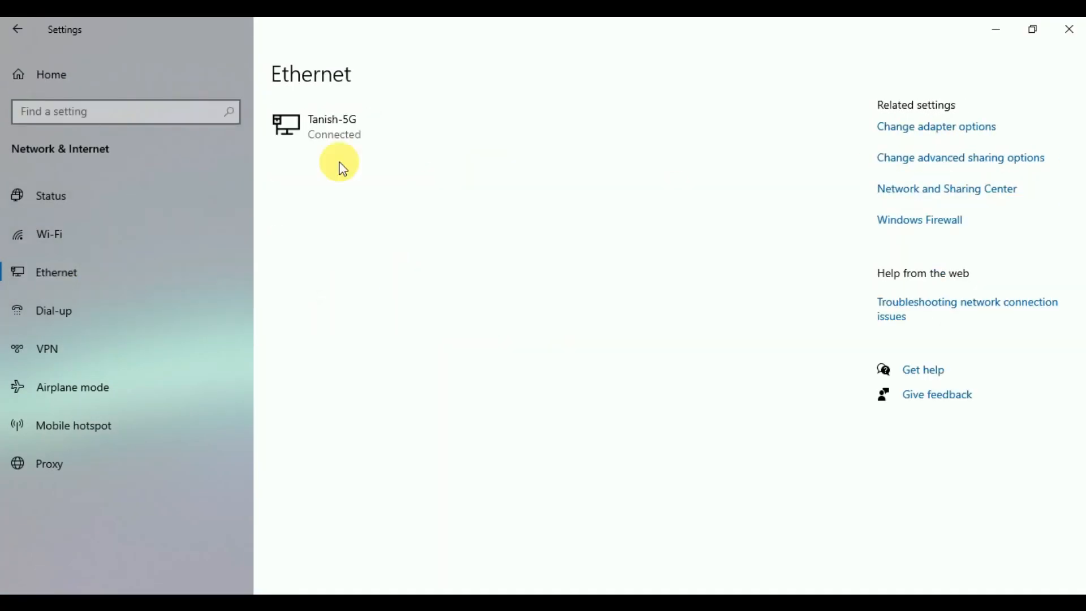
pyautogui.moveTo(352, 179)
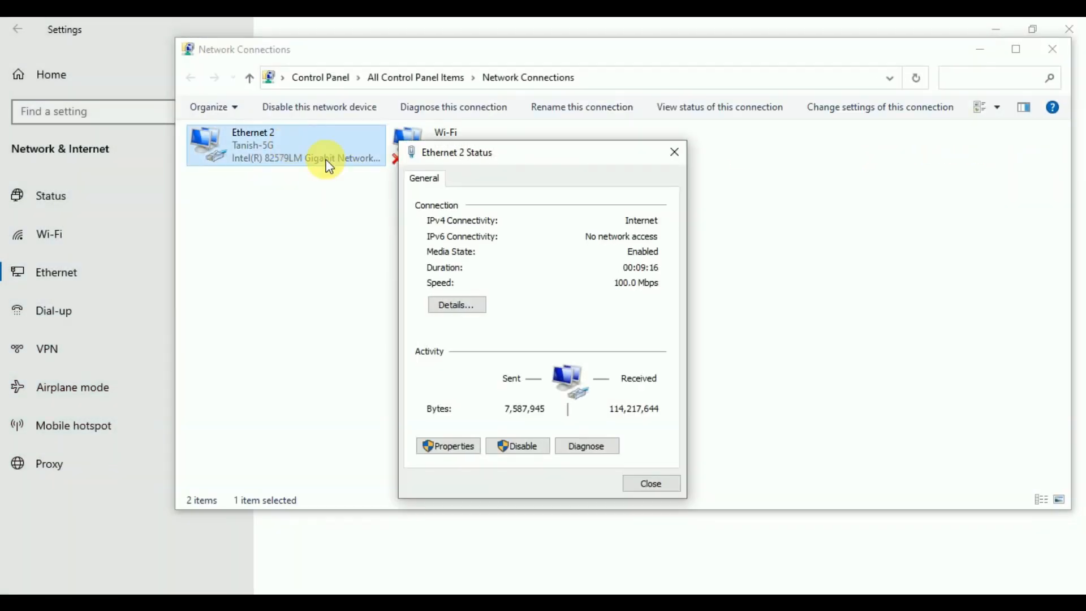
pyautogui.click(456, 304)
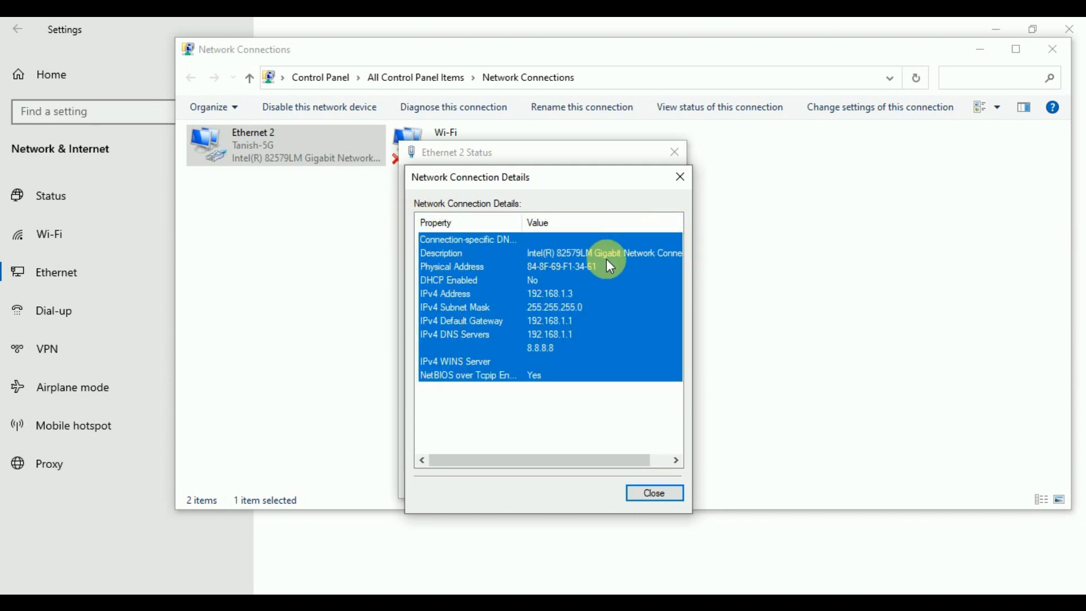
pyautogui.moveTo(585, 244)
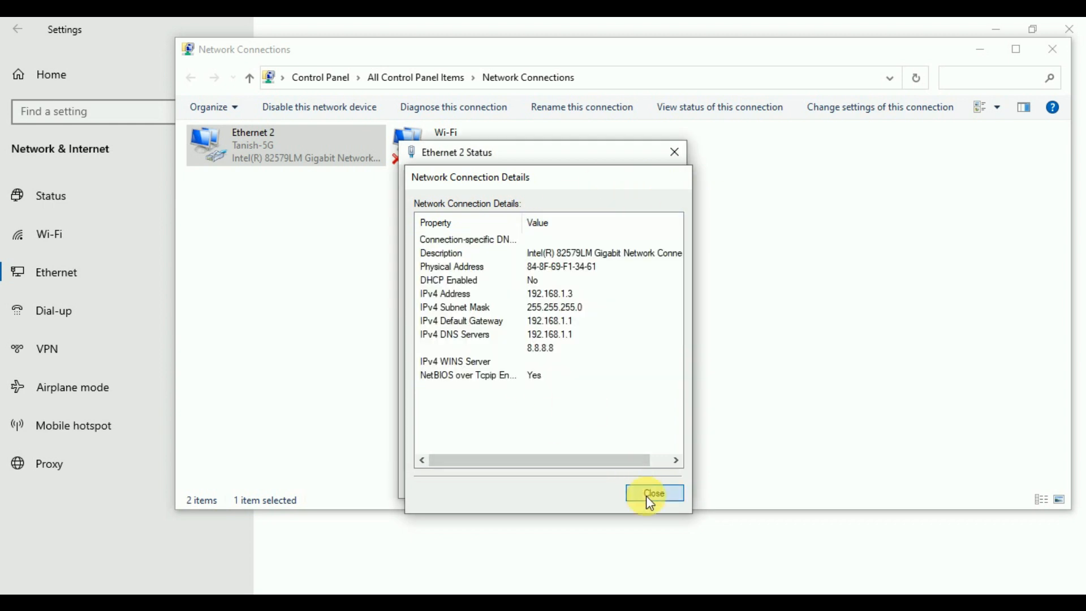
pyautogui.click(652, 494)
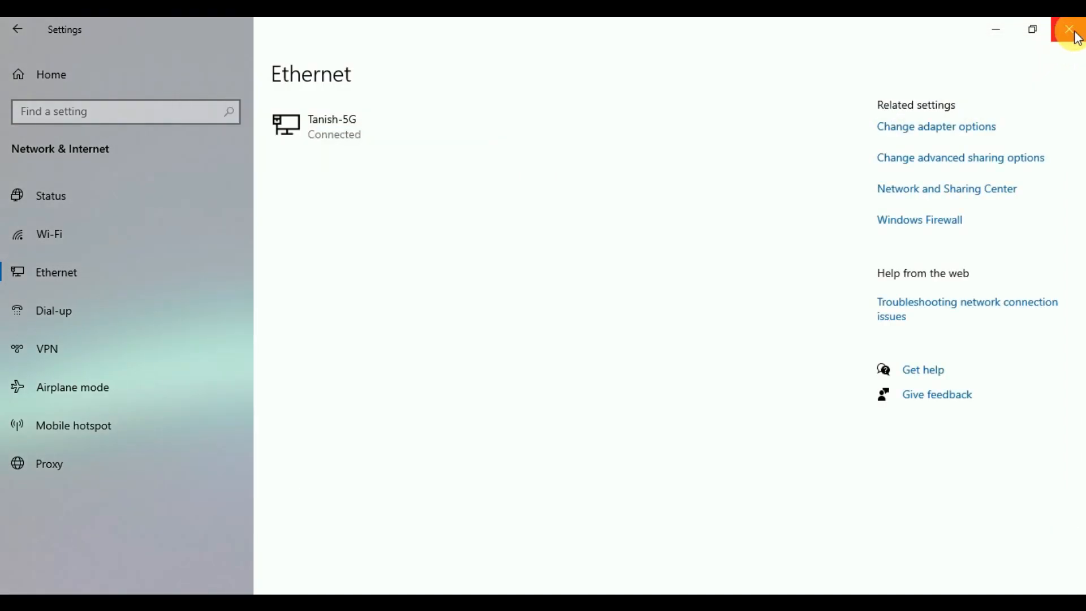
pyautogui.moveTo(1076, 33)
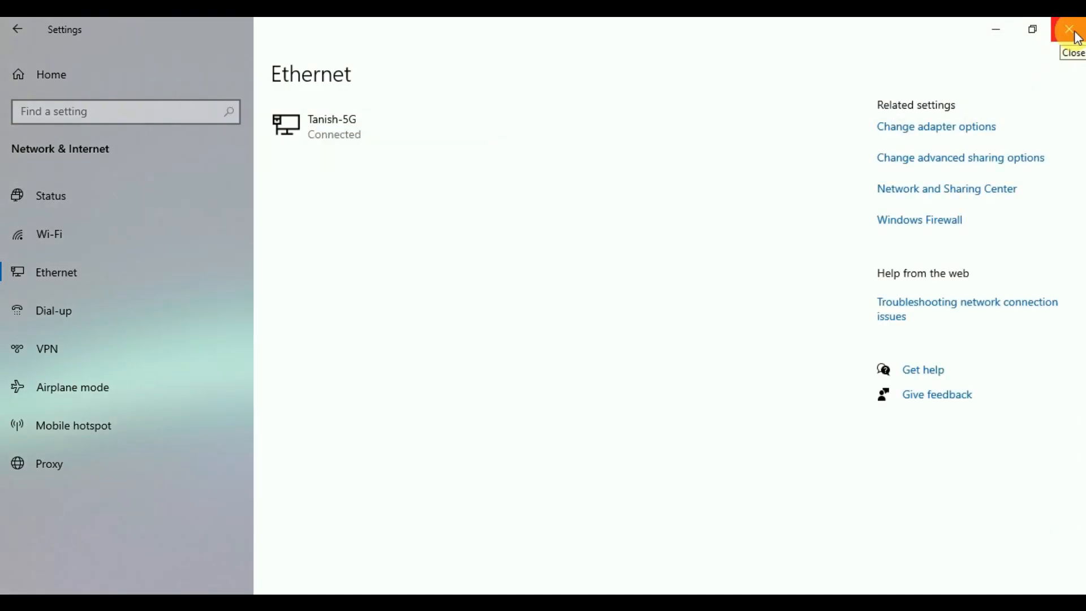
pyautogui.click(1073, 29)
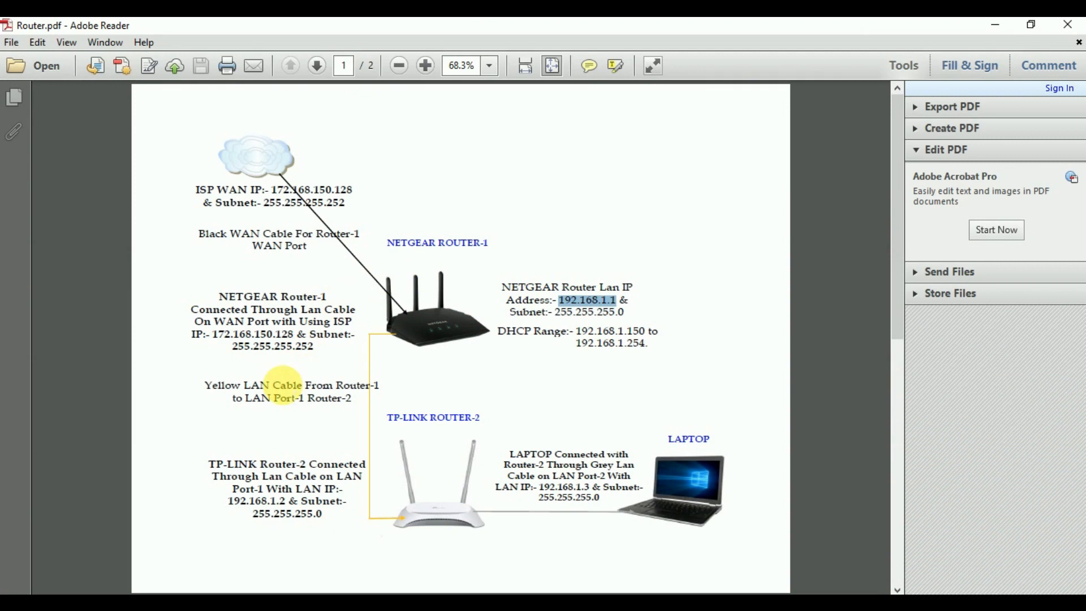
# - Highlight the planned router address text in the Router.pdf network diagram
pyautogui.moveTo(208, 464); pyautogui.dragTo(322, 514)
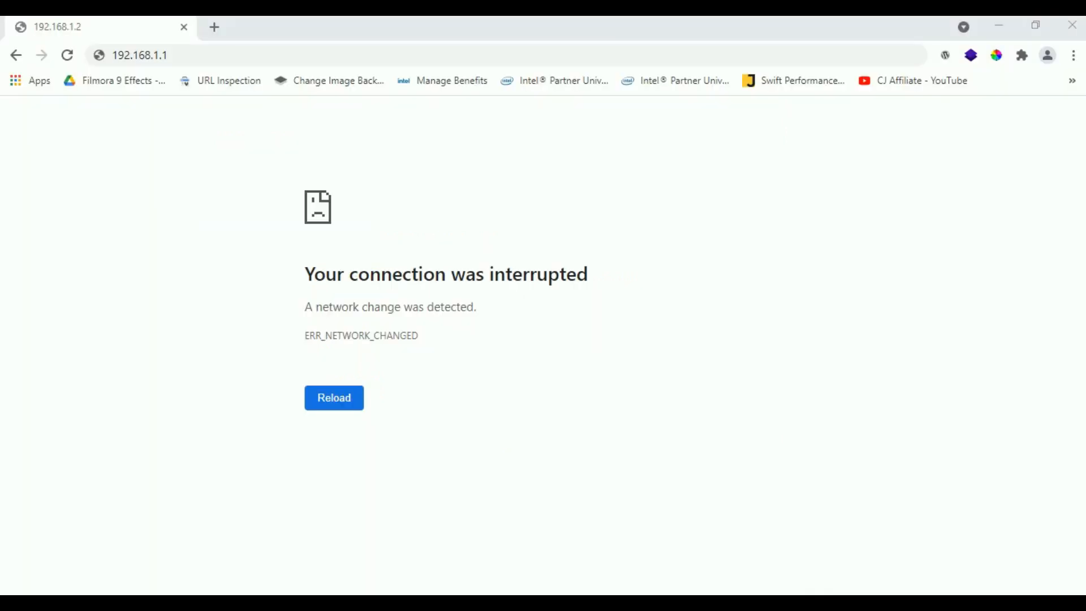
# - Reload 192.168.1.1, set the TP-Link admin password and start Quick Setup, dismissing the Tether banner
pyautogui.click(208, 55)
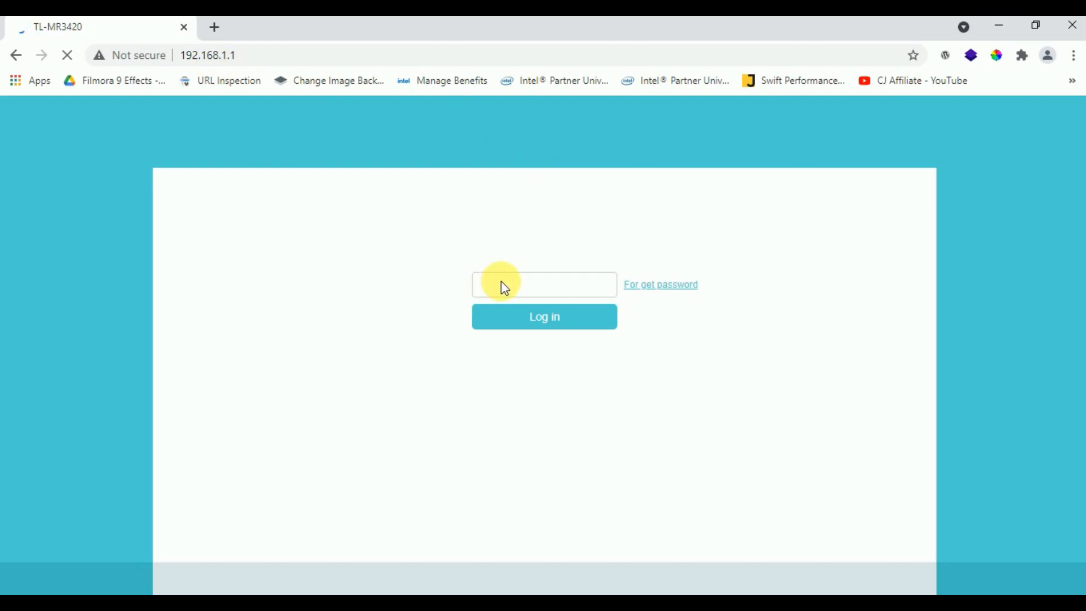
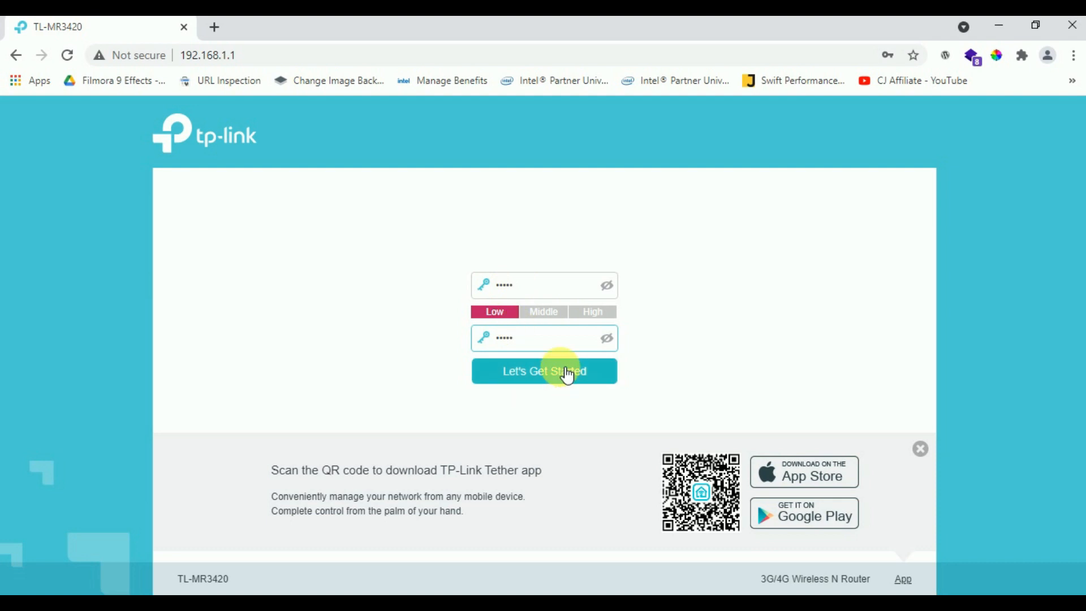
pyautogui.click(544, 371)
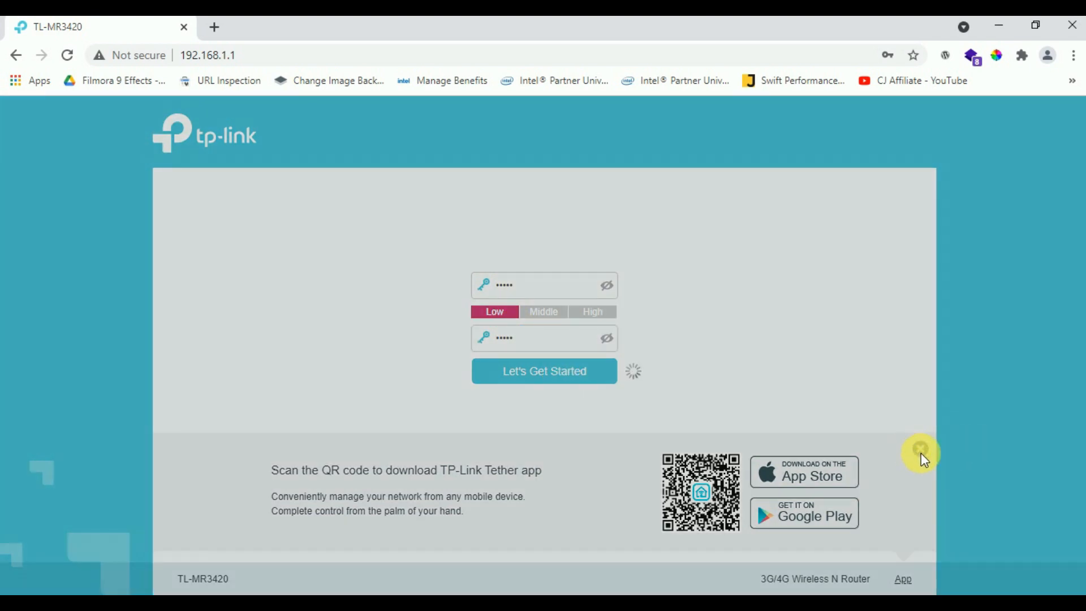
pyautogui.click(545, 371)
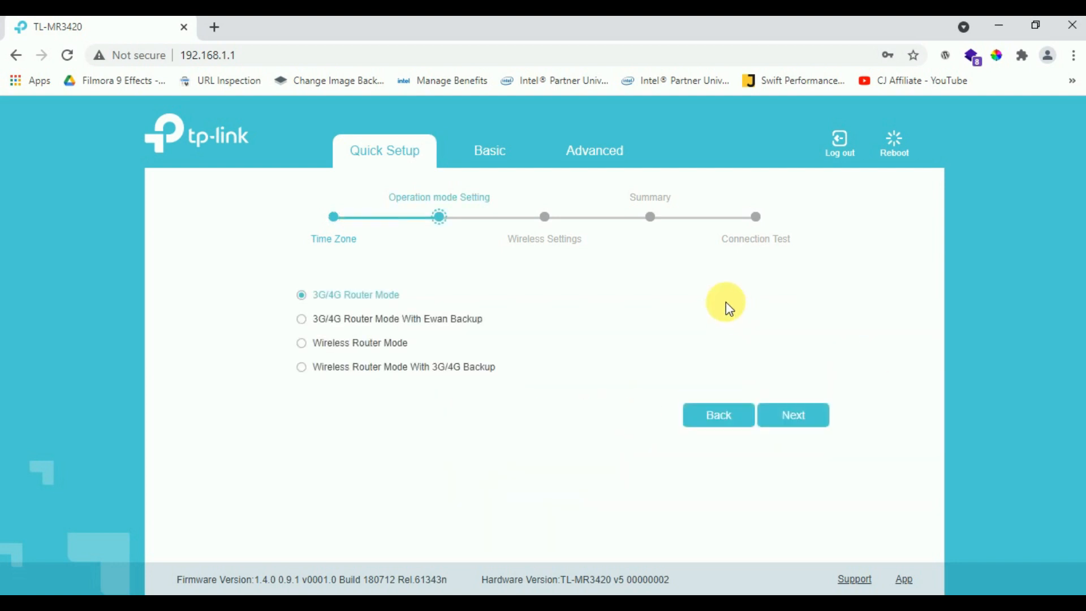
# - Choose Wireless Router Mode, keep Dynamic IP and no MAC cloning to reach Wireless Settings
pyautogui.click(301, 341)
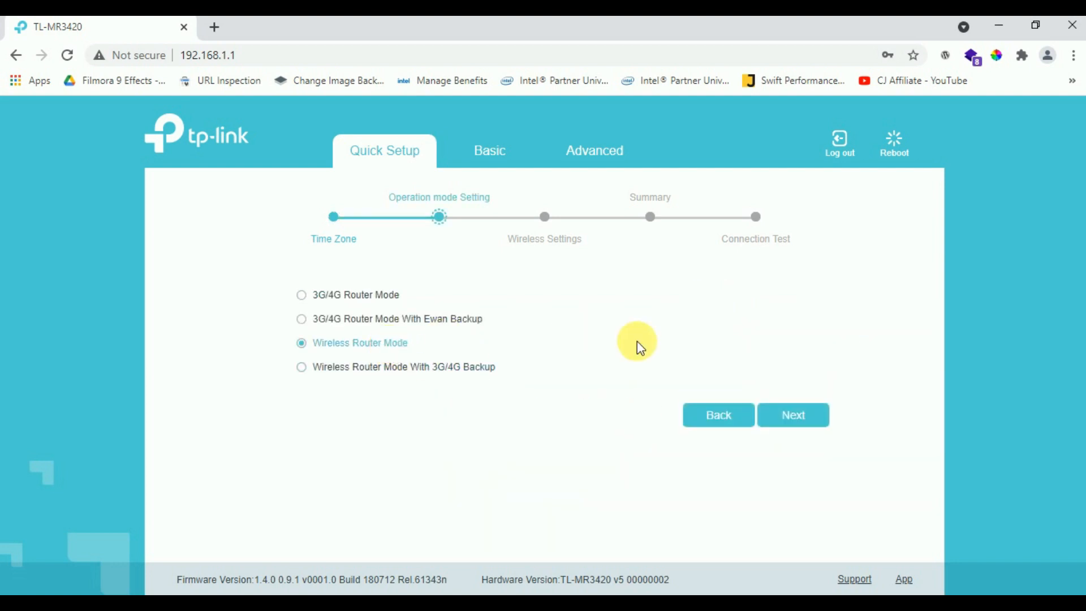
pyautogui.click(792, 414)
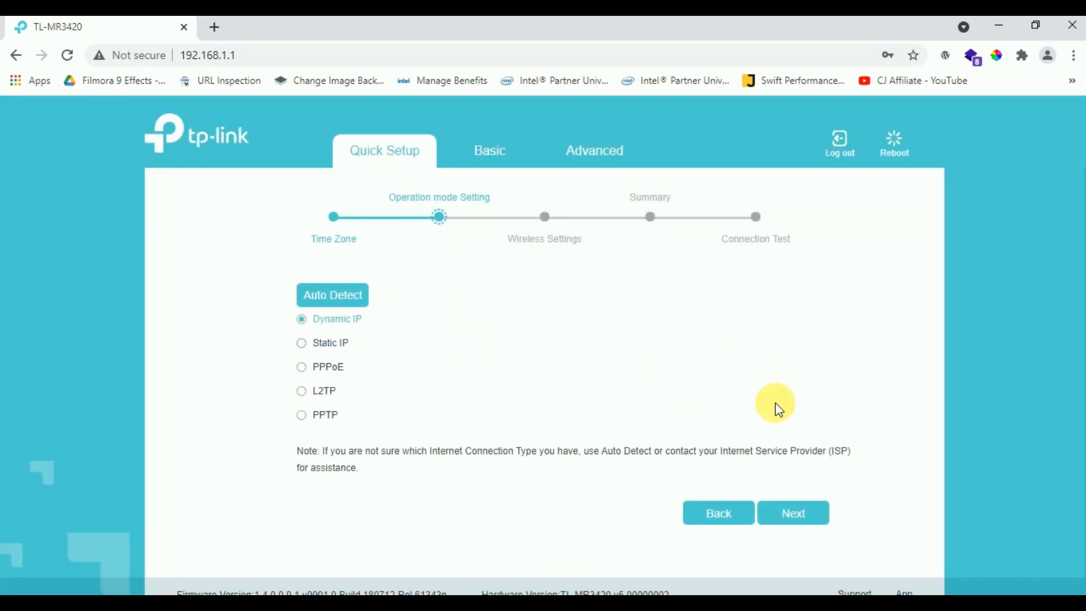
pyautogui.click(792, 513)
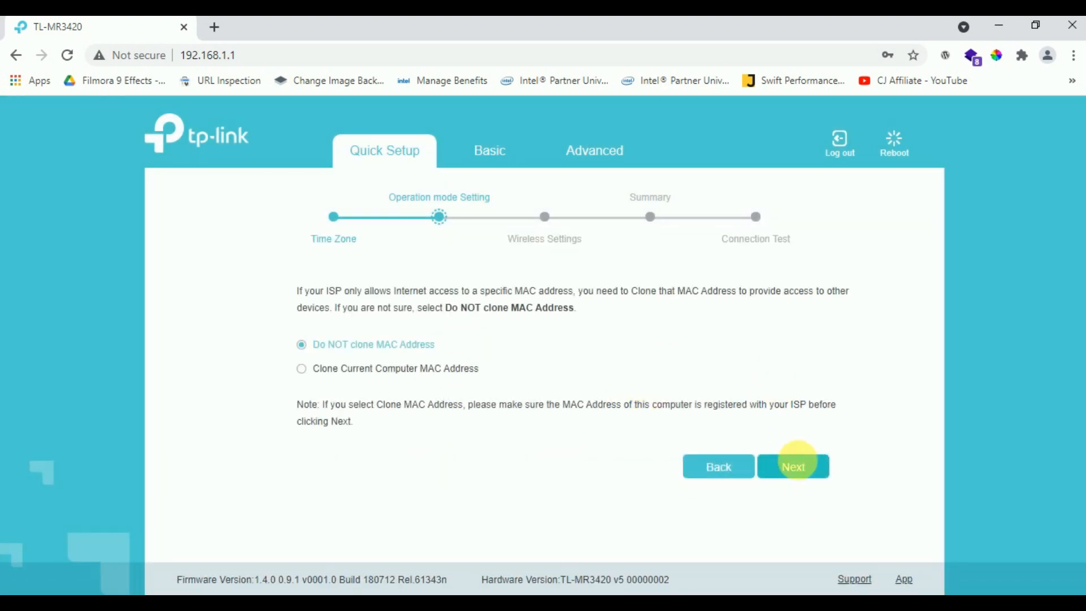
pyautogui.click(793, 466)
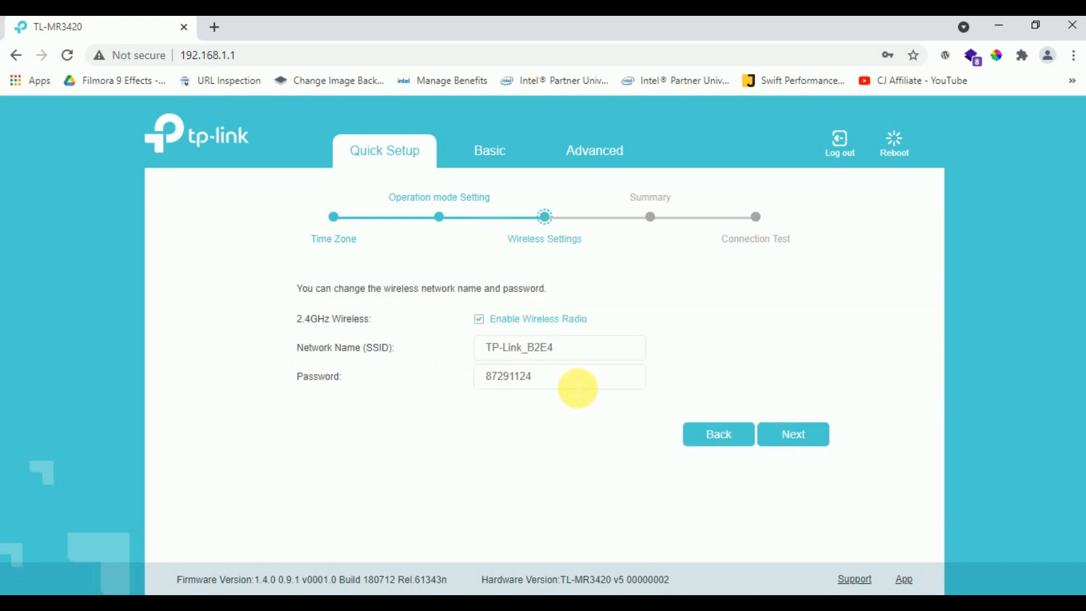
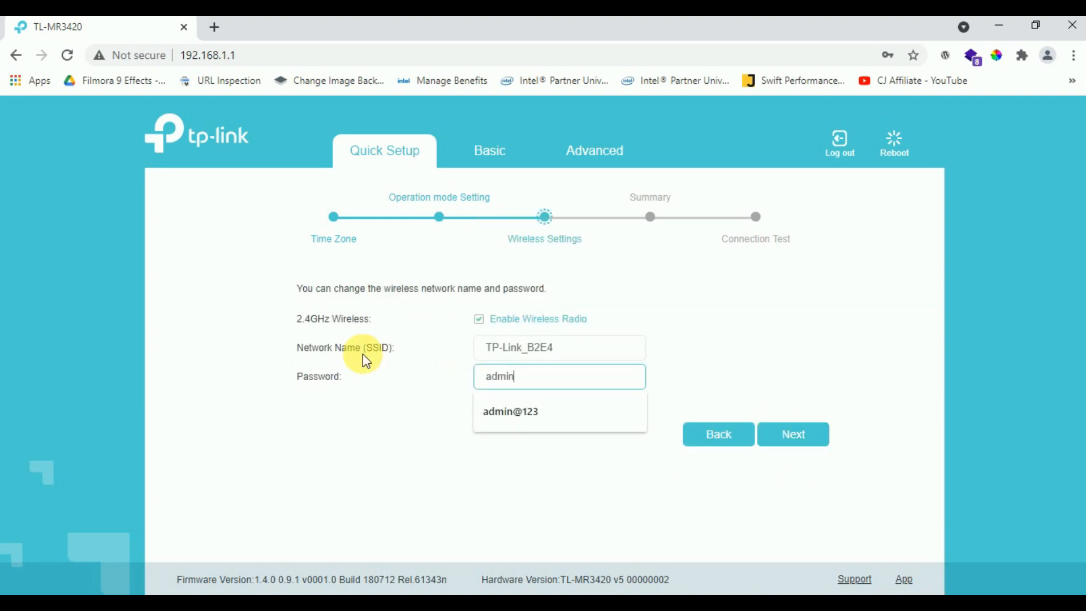
pyautogui.click(510, 410)
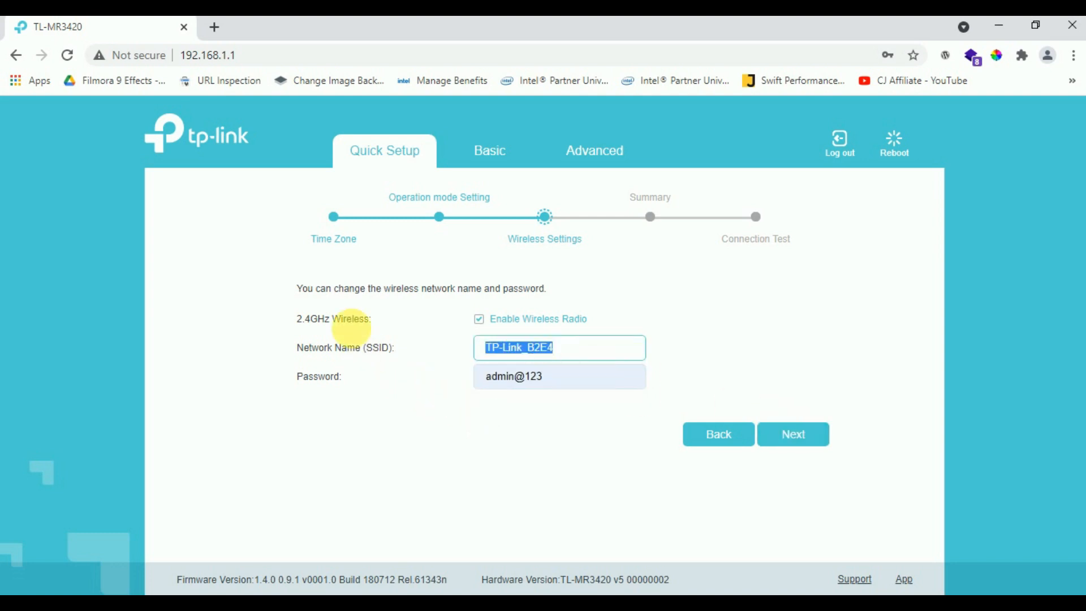
pyautogui.write('Router-2')
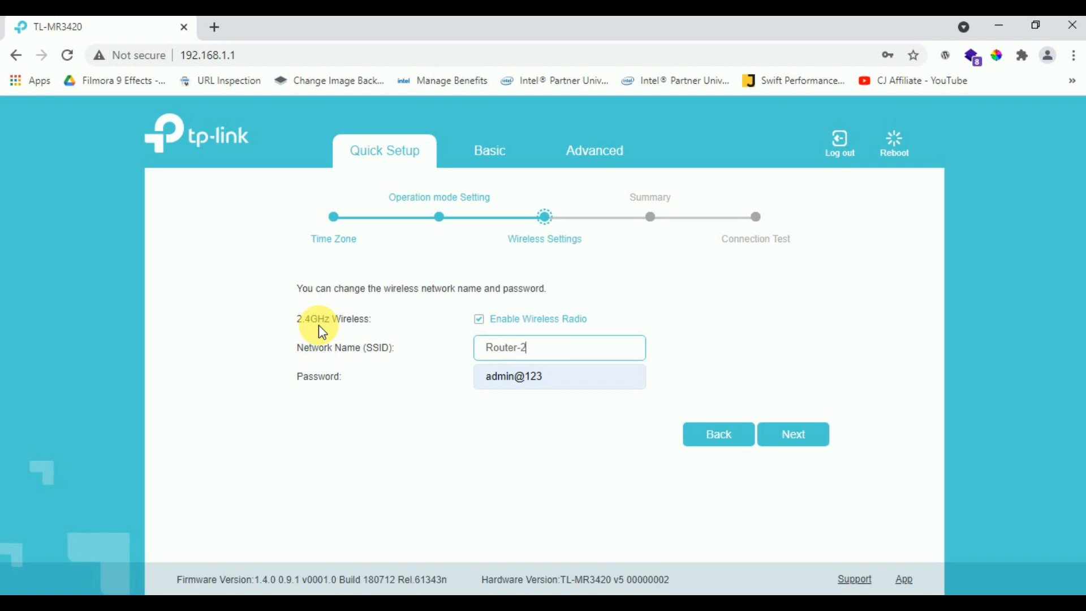
pyautogui.click(792, 433)
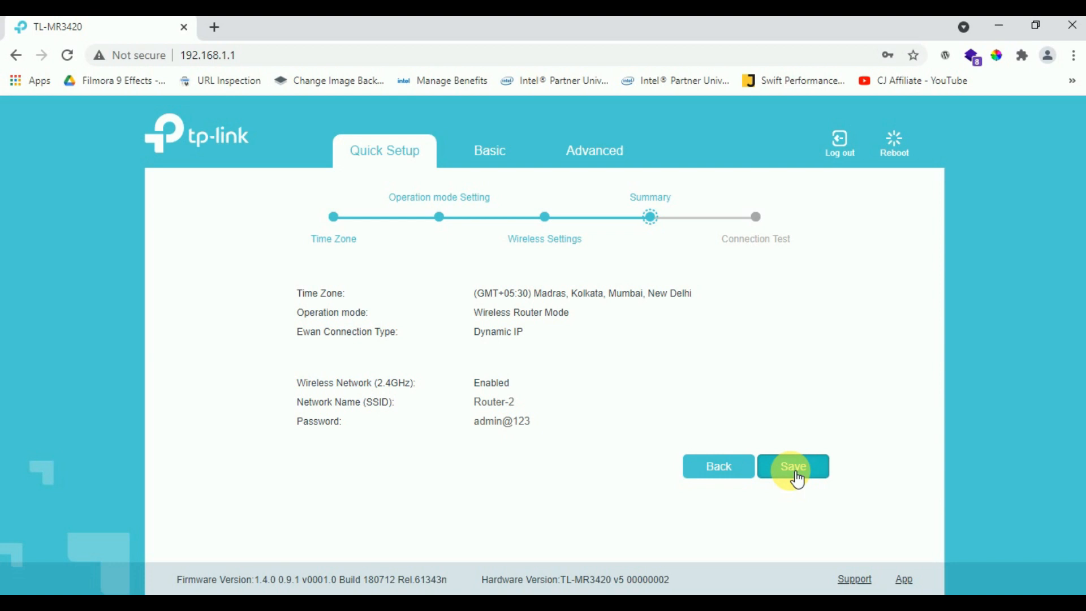
# - Save the Quick Setup and wait for the router to apply it
pyautogui.click(792, 465)
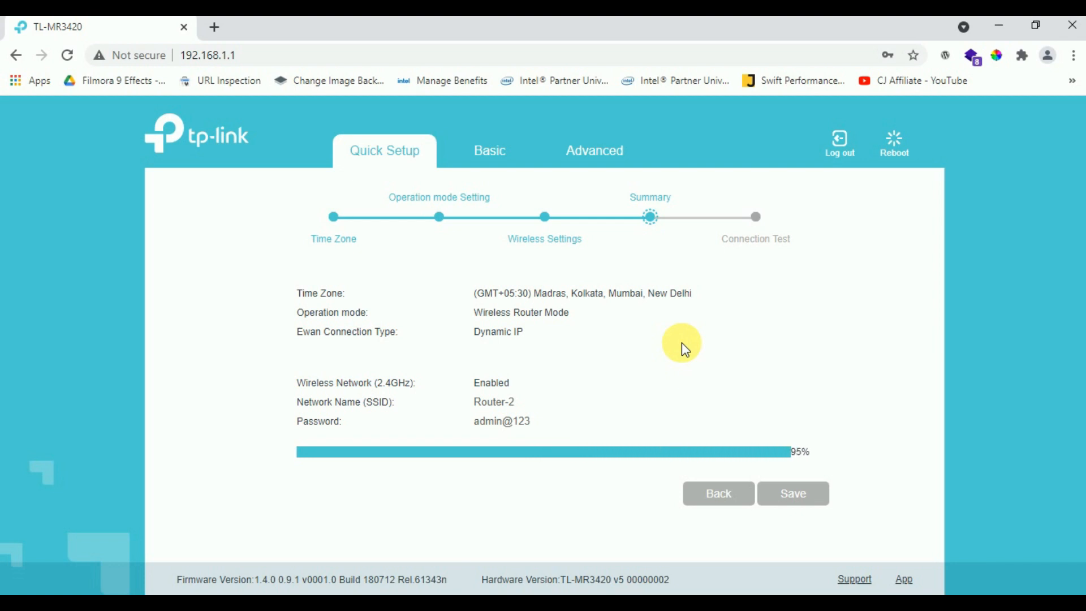
pyautogui.click(792, 493)
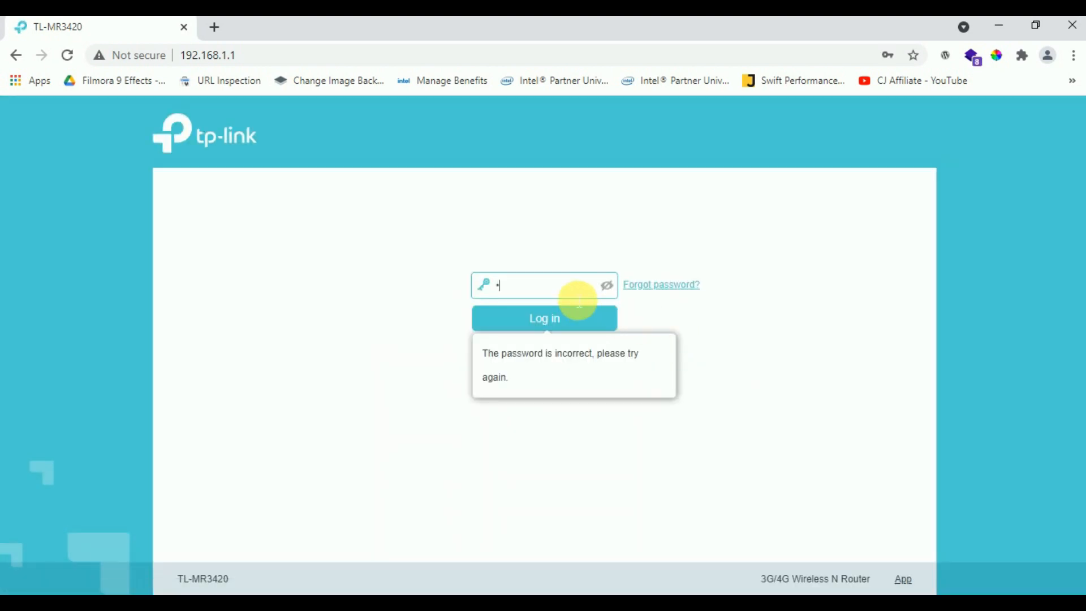
# - Log in to the TP-Link router and finish the Quick Setup wizard
pyautogui.click(544, 318)
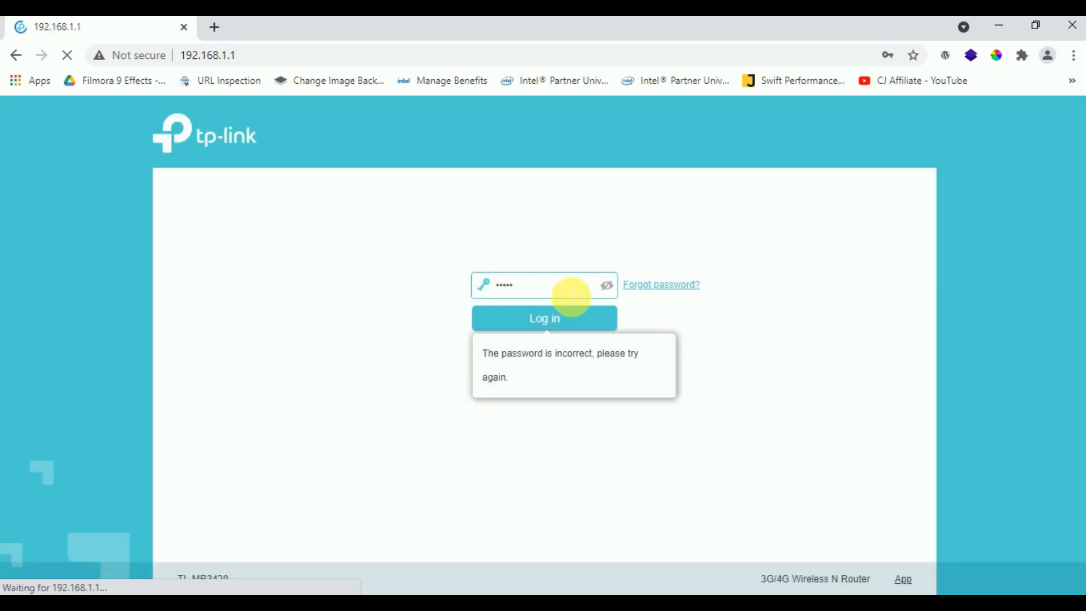
pyautogui.click(544, 318)
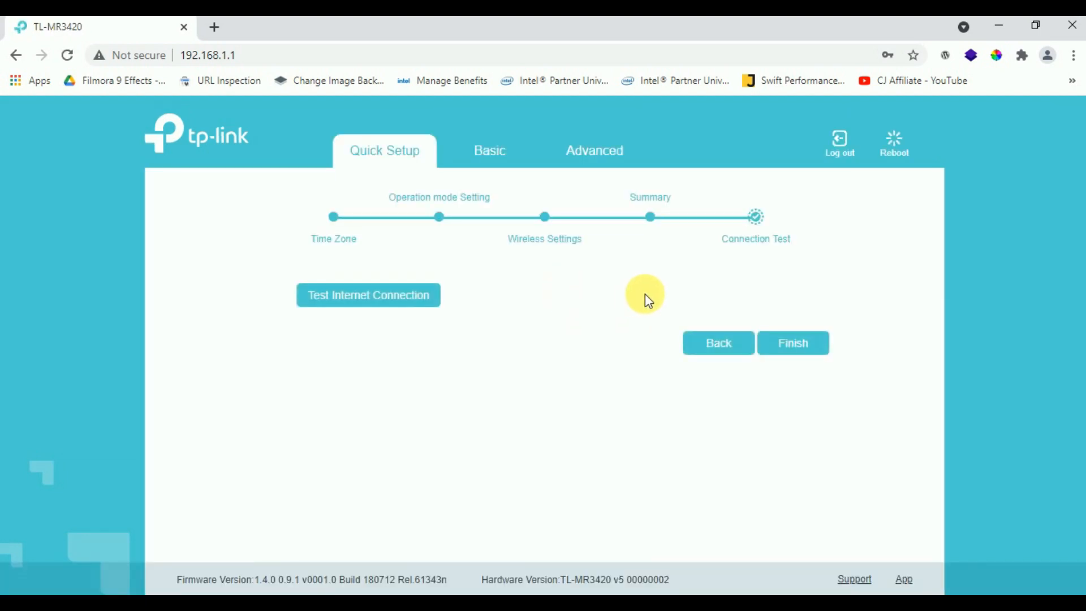
pyautogui.click(792, 342)
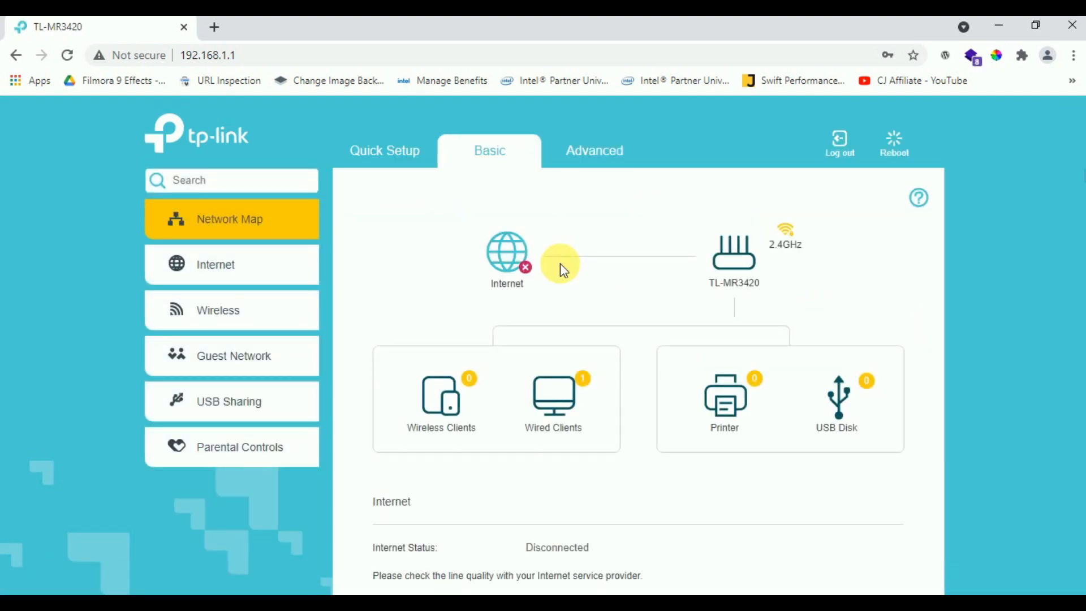
pyautogui.click(231, 264)
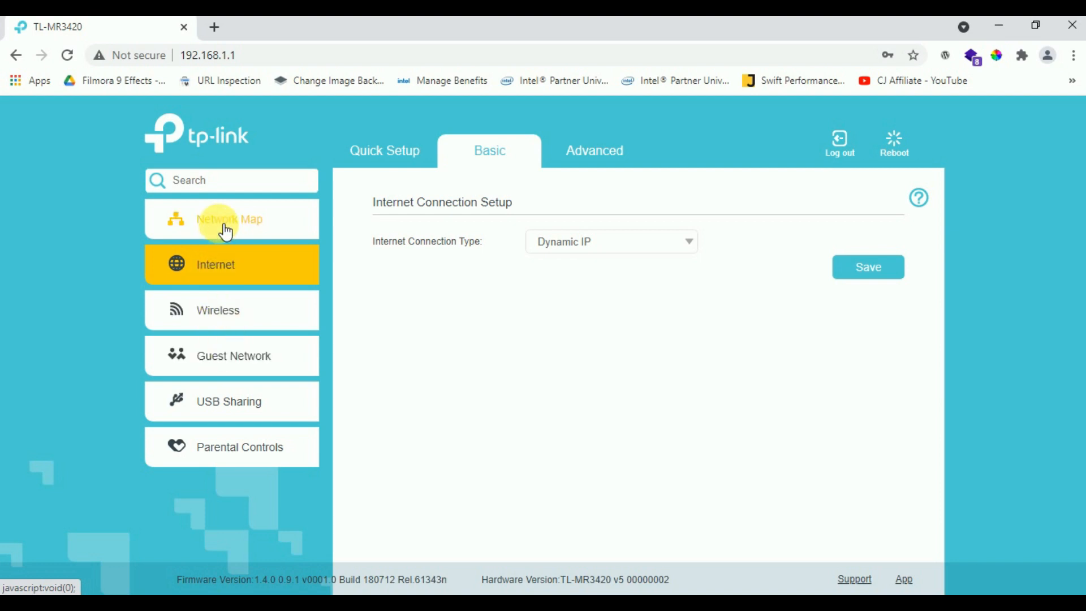
# - In Advanced > Network > LAN Settings, change the LAN IP last octet to 2 (192.168.1.2)
pyautogui.click(594, 150)
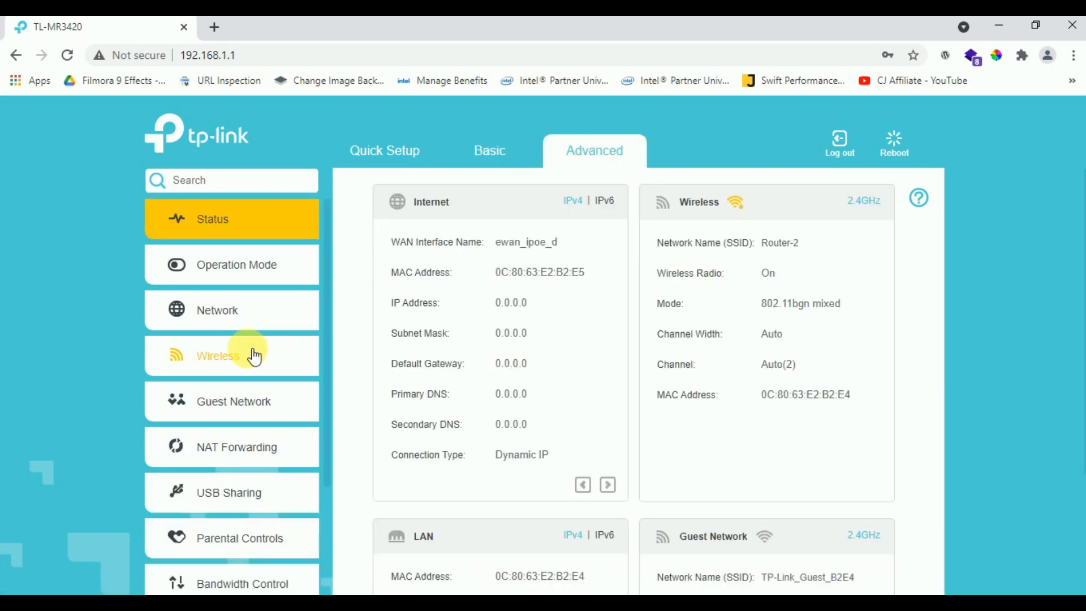
pyautogui.click(217, 310)
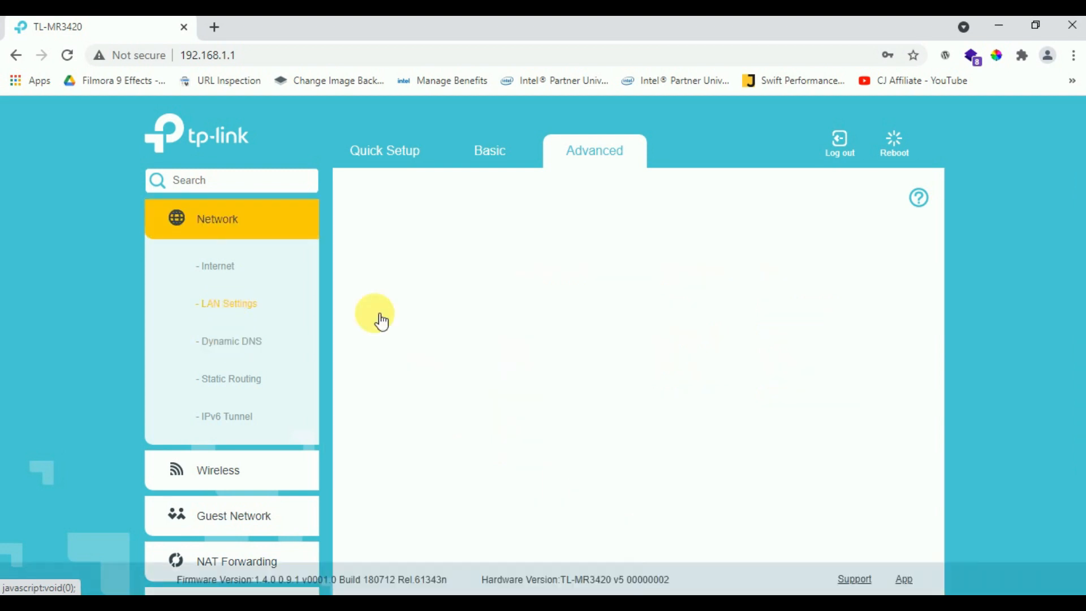
pyautogui.click(228, 303)
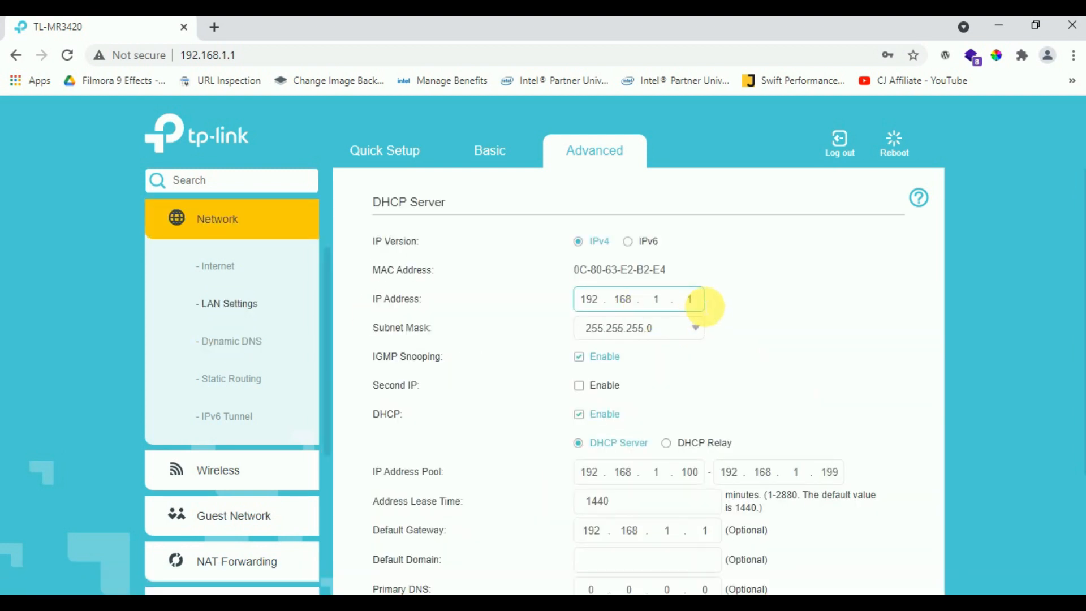
pyautogui.write('2')
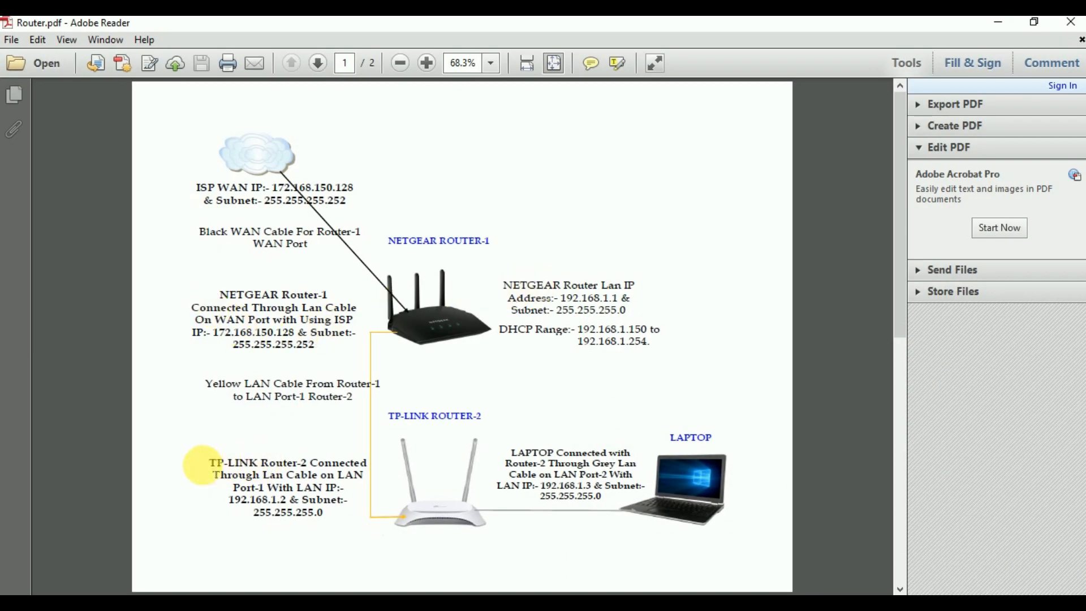
# - Highlight the TP-LINK Router-2 label (192.168.1.2) in the Router.pdf diagram
pyautogui.moveTo(208, 462); pyautogui.dragTo(322, 512)
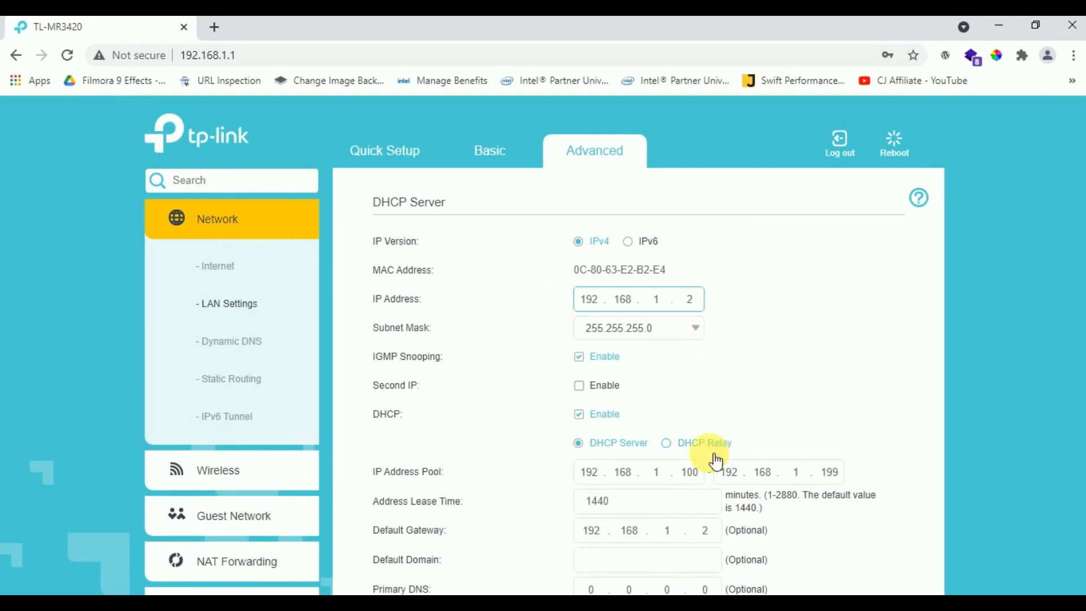
# - Disable the DHCP server, save the LAN settings and confirm the router reboot
pyautogui.click(579, 414)
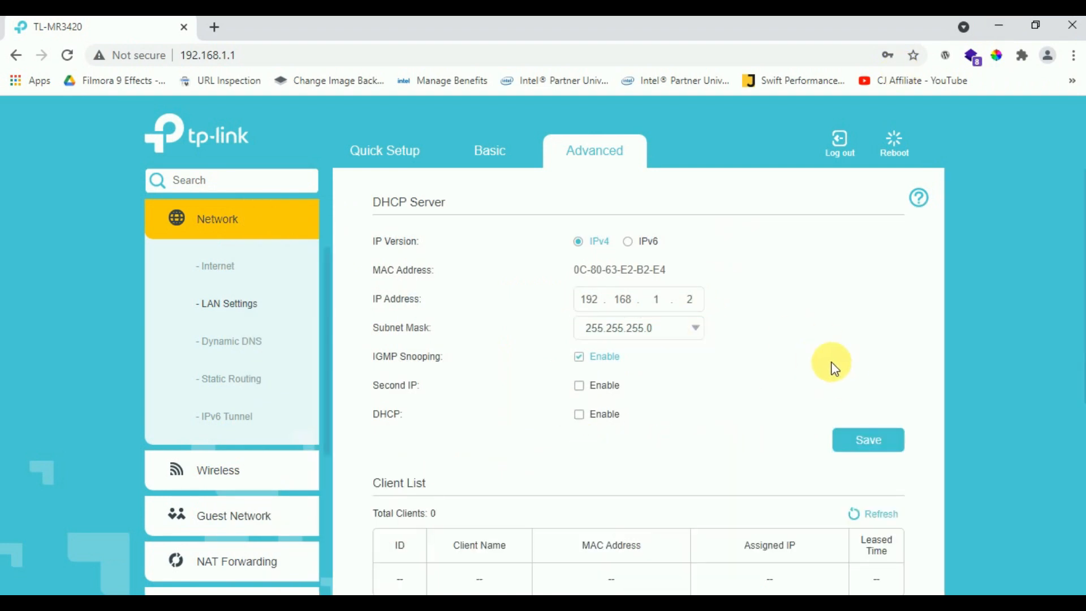
pyautogui.click(867, 440)
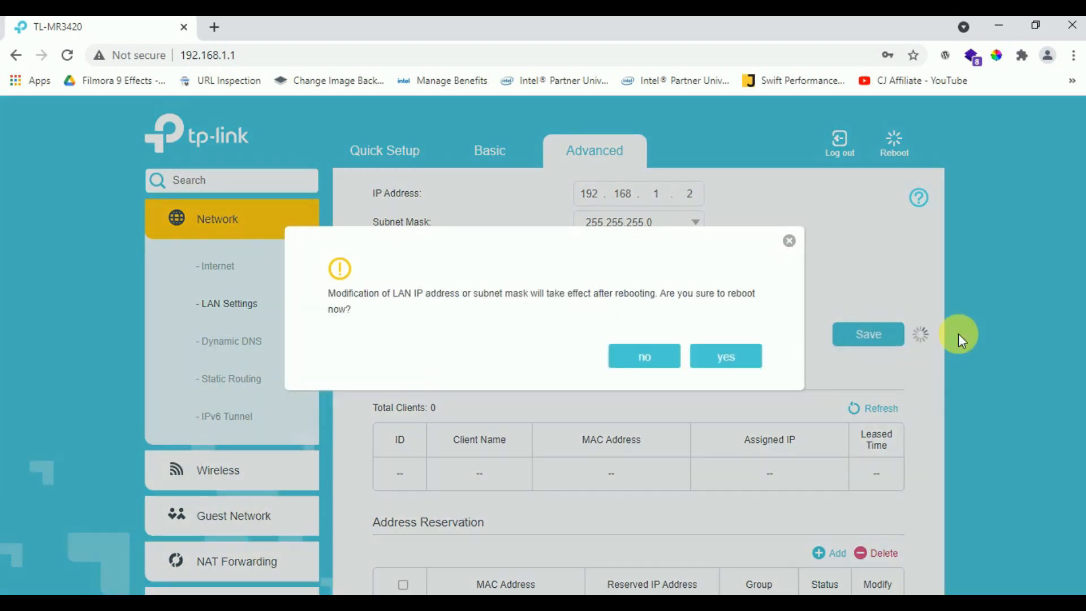
pyautogui.click(726, 357)
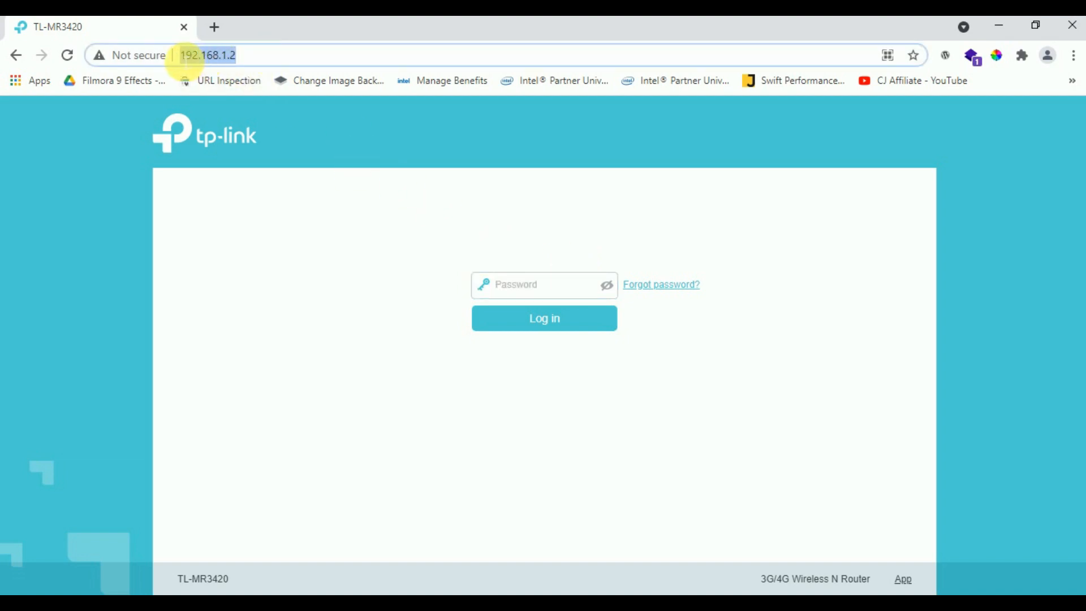
# - Log in to the router at its new address 192.168.1.2 with the password
pyautogui.click(545, 286)
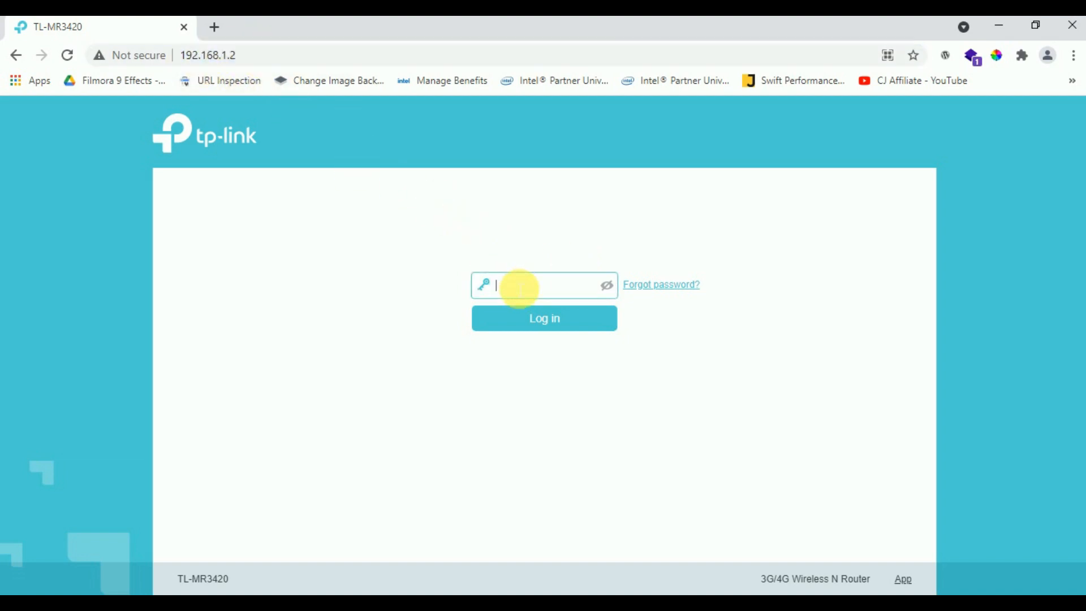
pyautogui.click(545, 318)
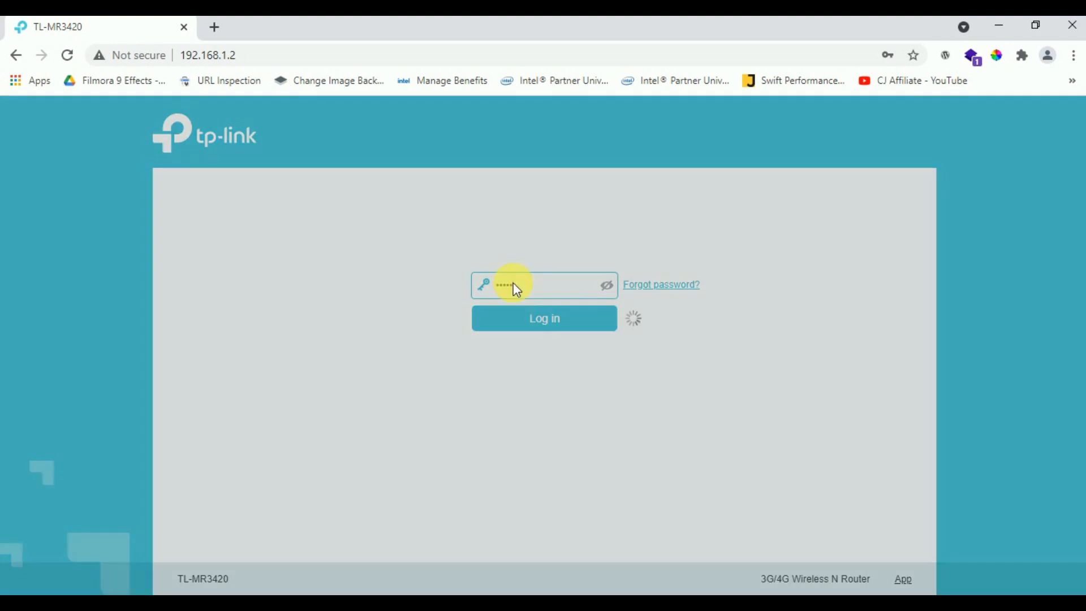
pyautogui.click(544, 317)
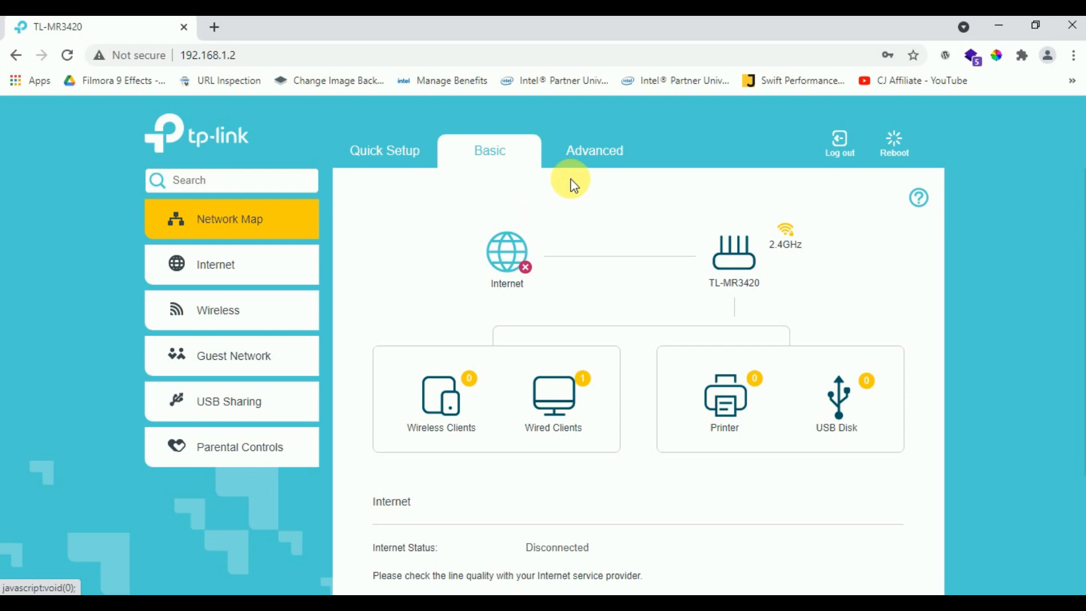
# - View Advanced > Network > LAN Settings showing IP 192.168.1.2 with DHCP disabled
pyautogui.click(594, 151)
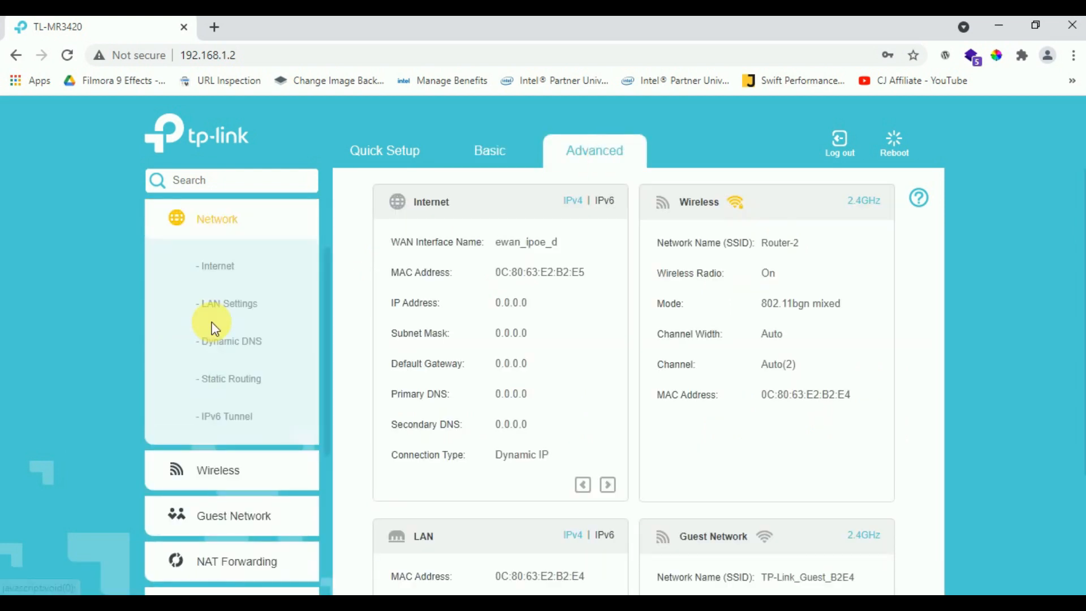
pyautogui.click(226, 303)
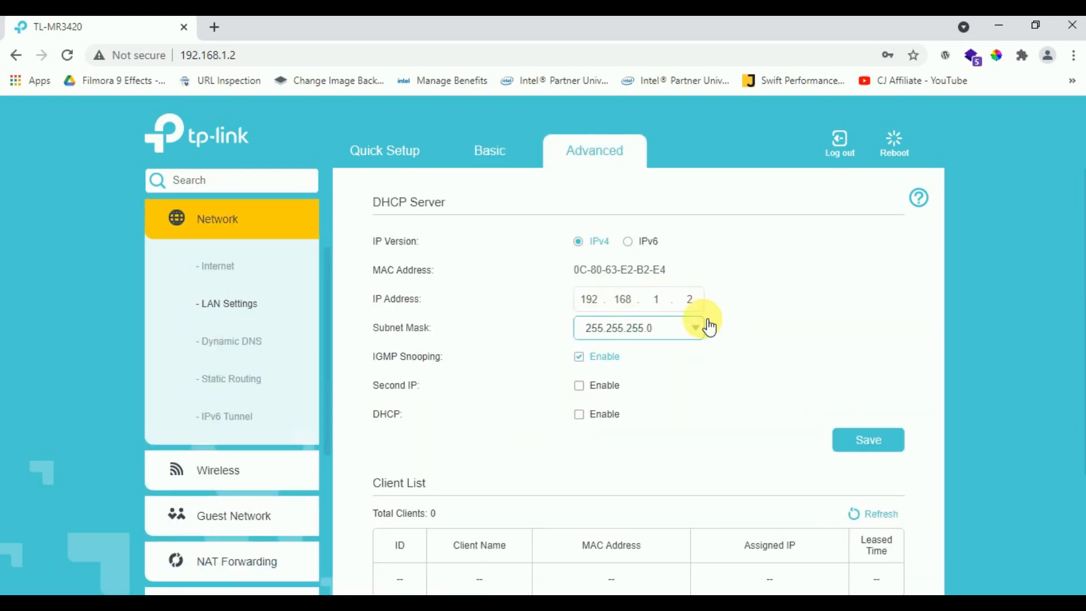
pyautogui.moveTo(758, 389)
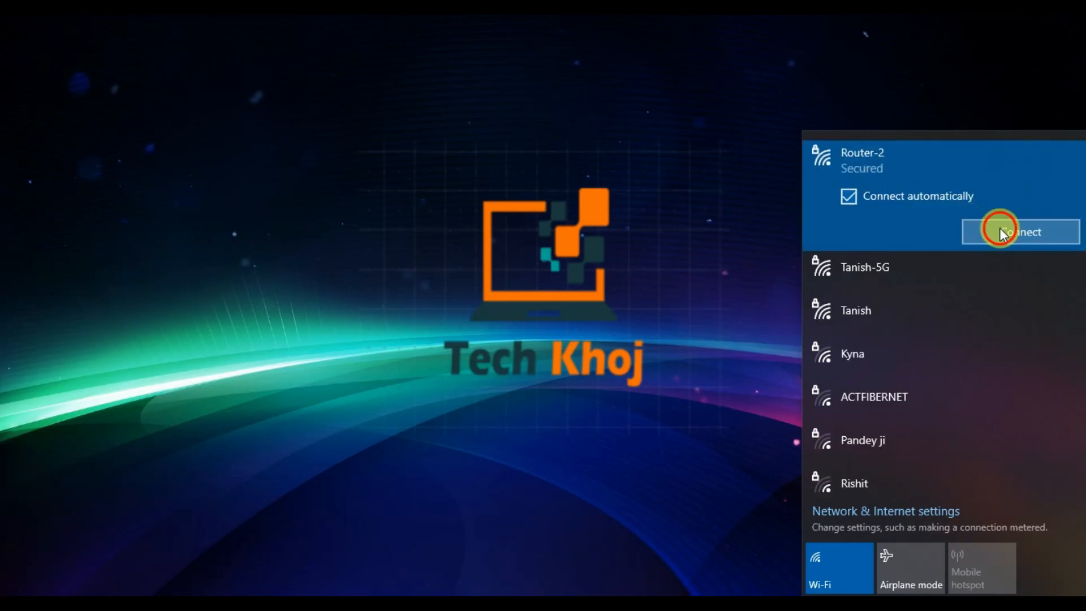
pyautogui.click(1019, 232)
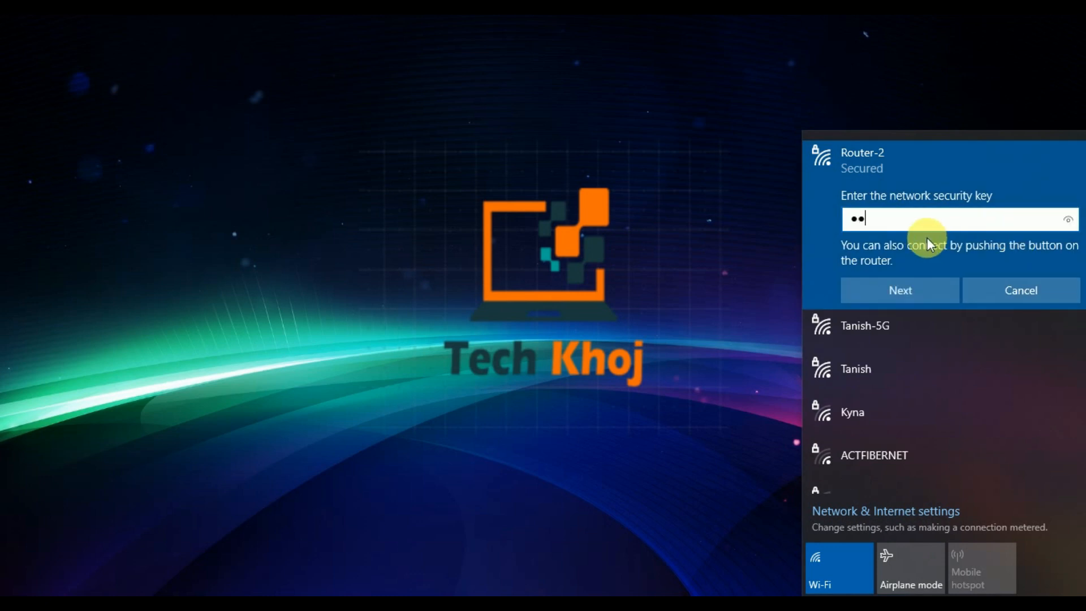
pyautogui.write('password')
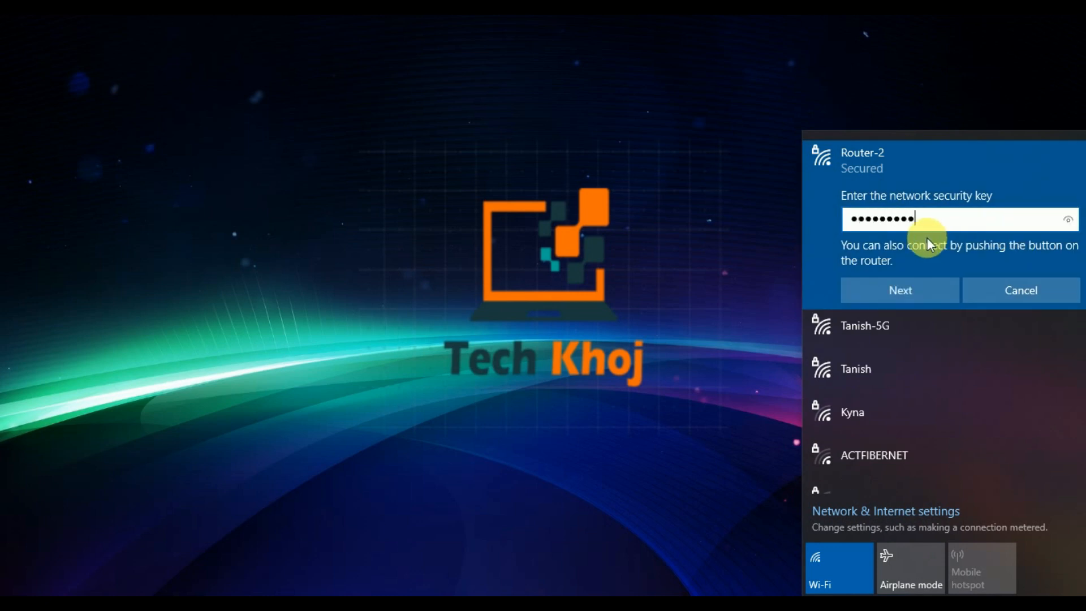
pyautogui.click(899, 289)
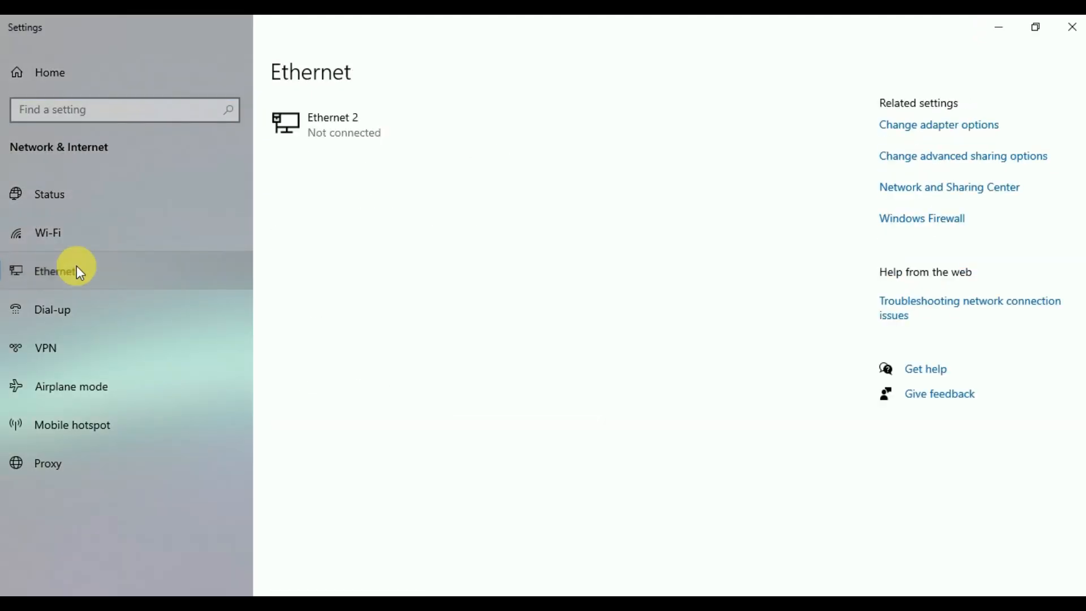
pyautogui.moveTo(1080, 167)
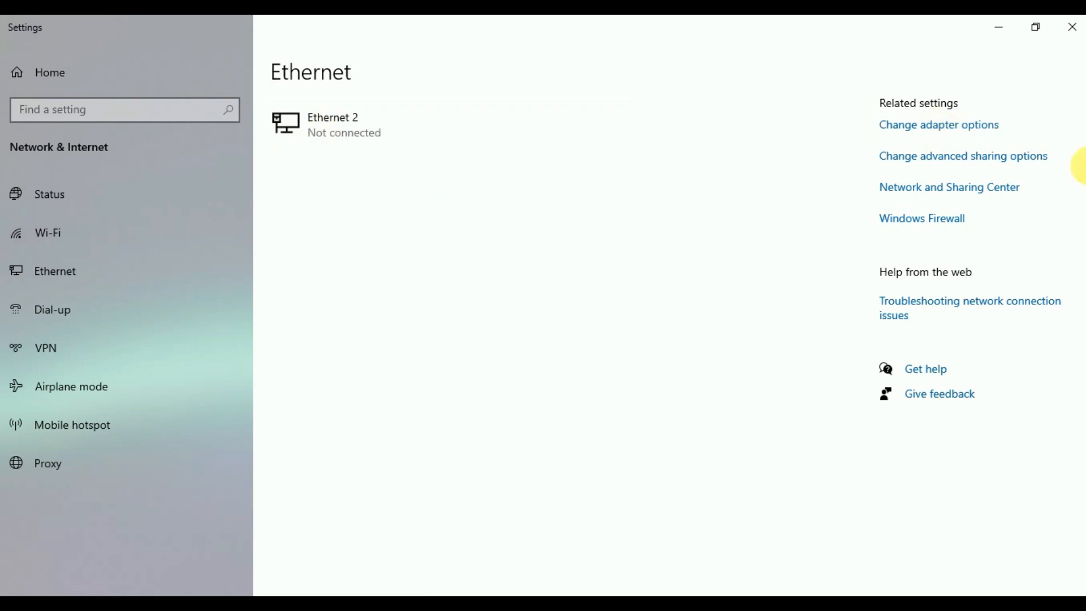
# - View Wi-Fi details showing IPv4 192.168.1.200 and gateway 192.168.1.1, then close Network Connections
pyautogui.click(939, 125)
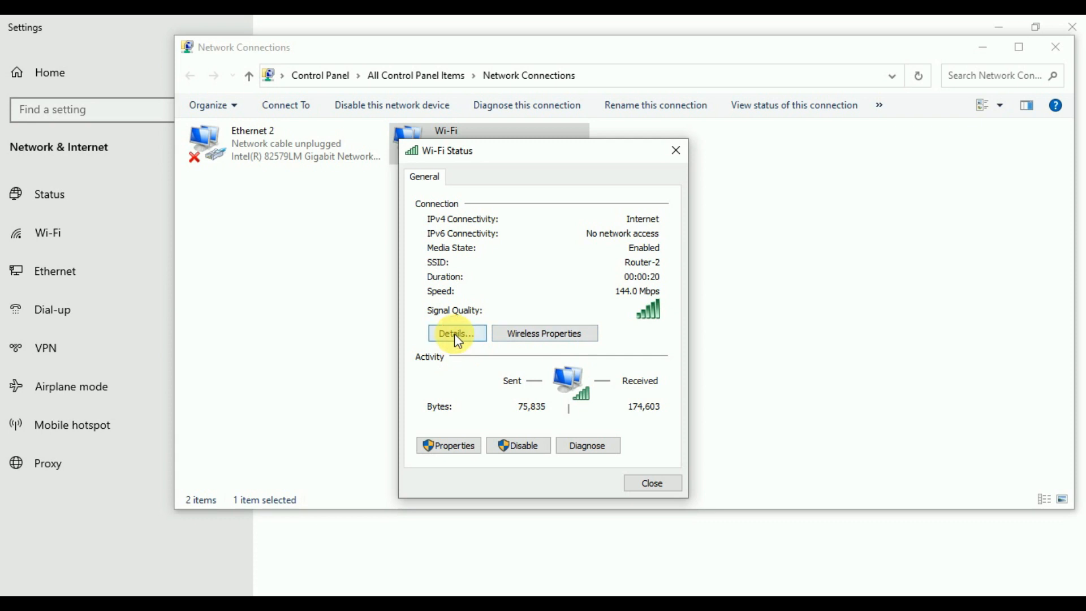
pyautogui.click(455, 333)
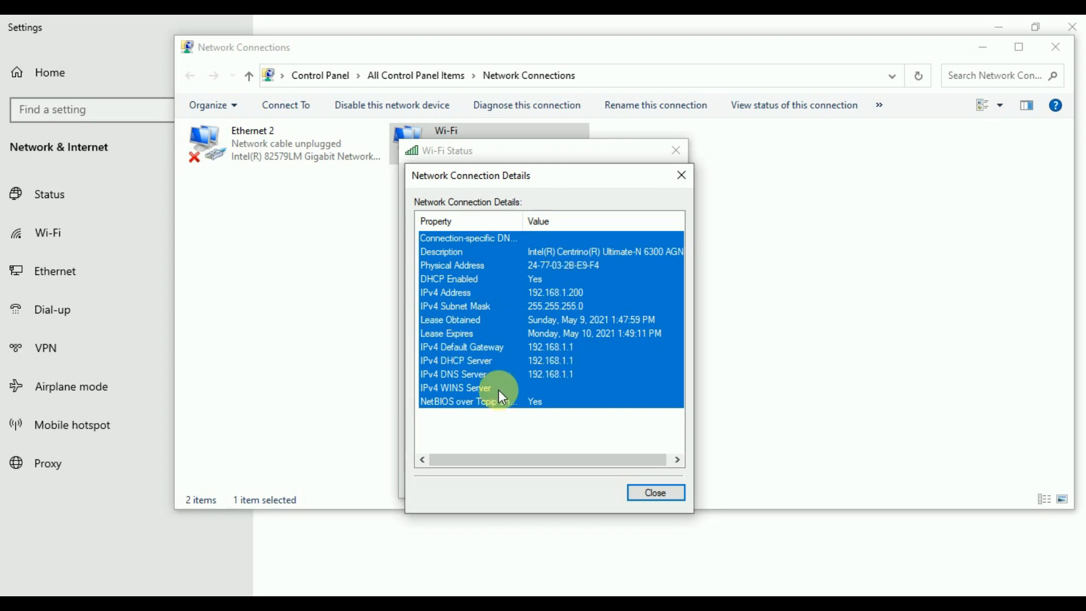
pyautogui.moveTo(655, 492)
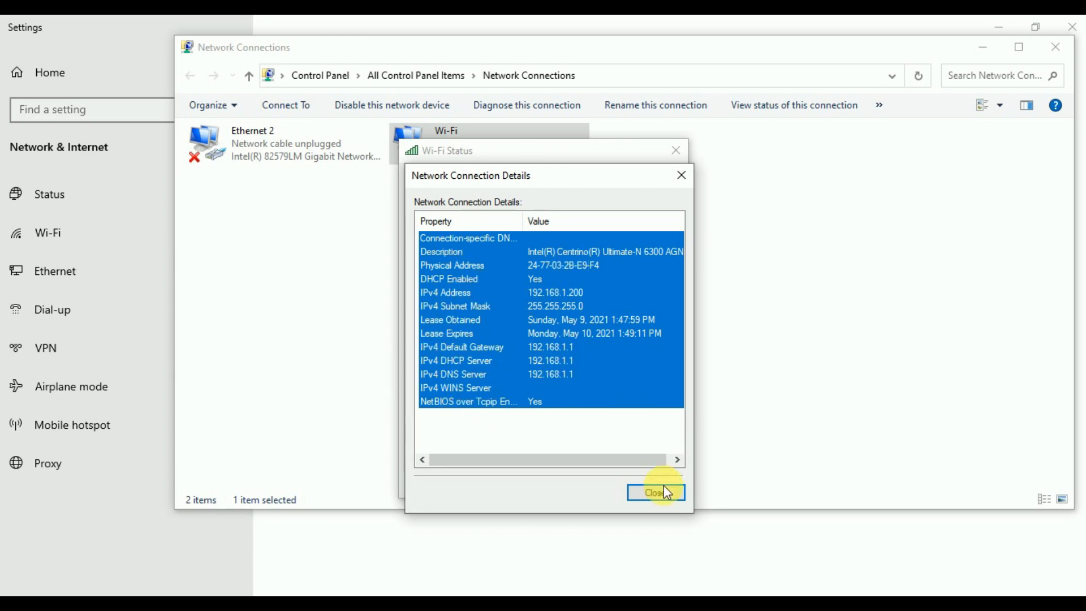
pyautogui.click(655, 492)
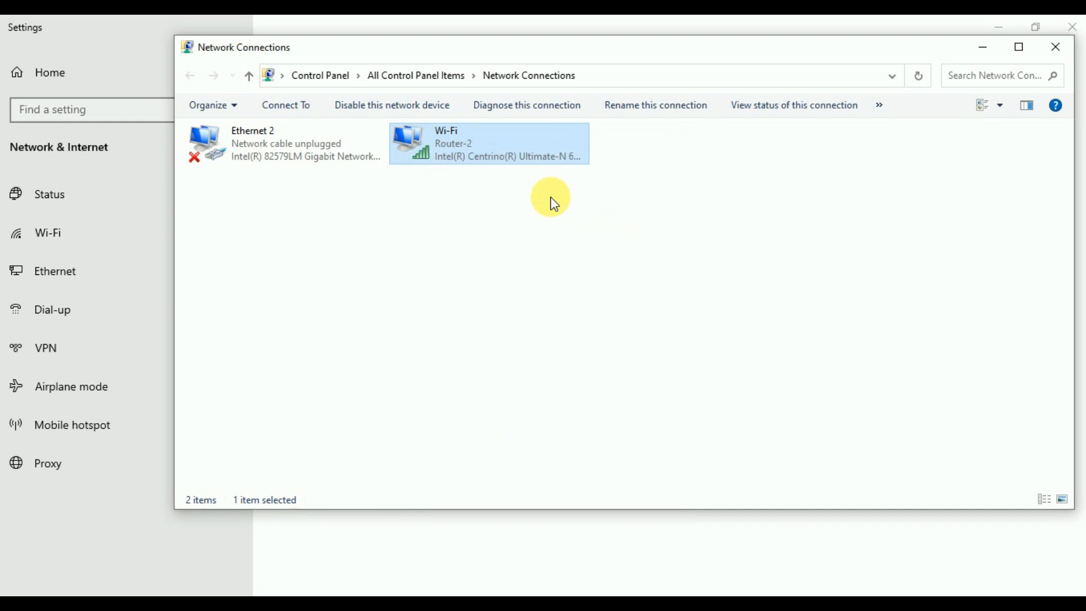
pyautogui.click(1056, 48)
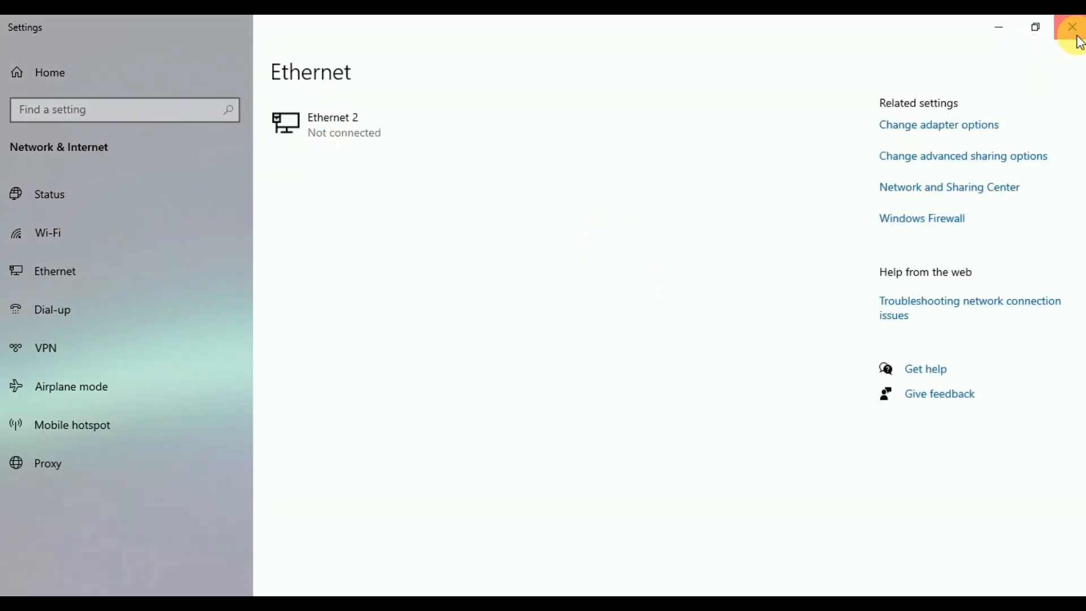